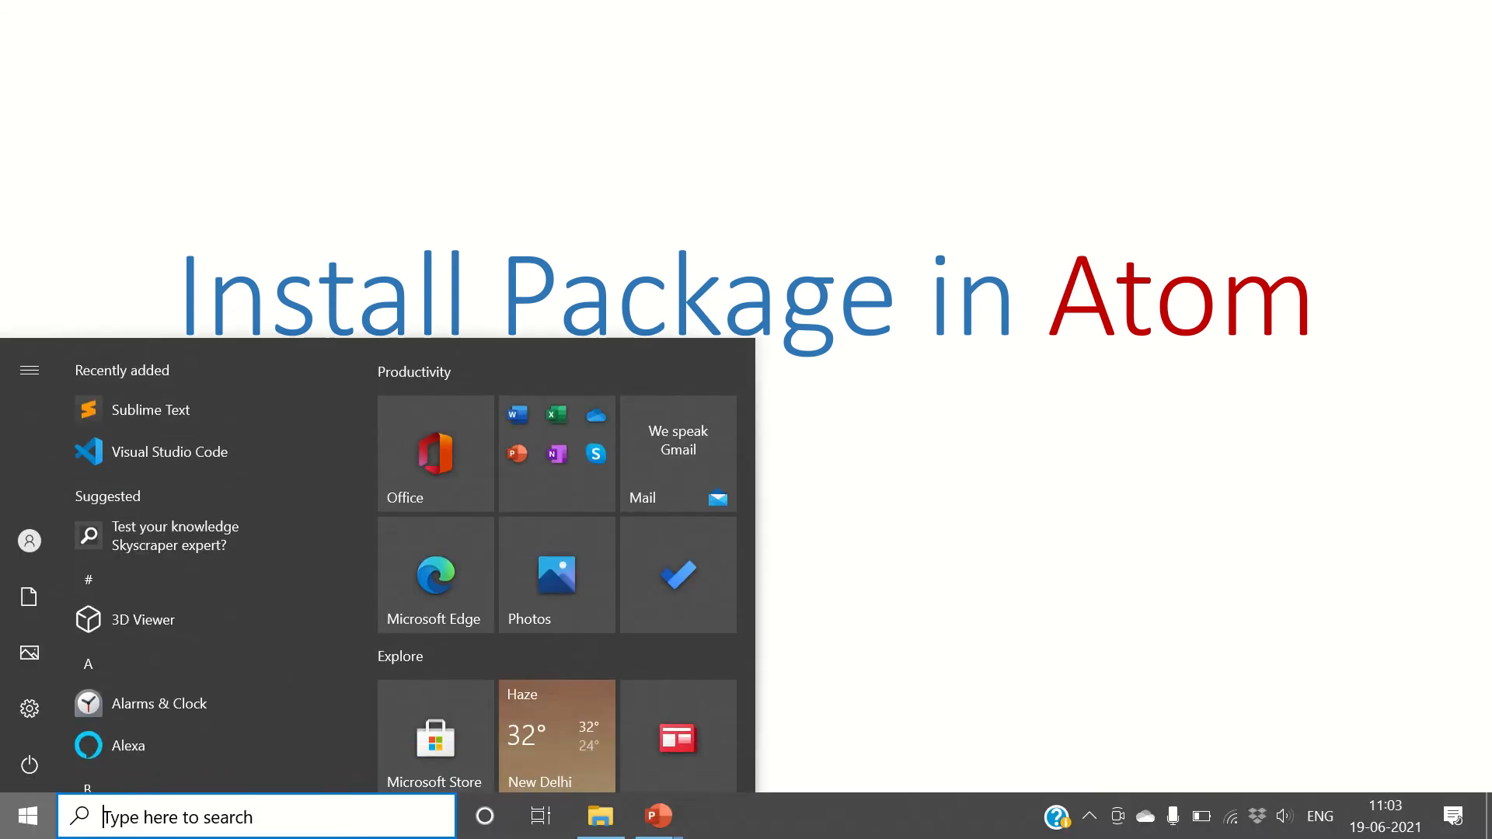
# Step: Launch Atom from the Windows Start menu search into an empty project
pyautogui.write('add or remove programs')
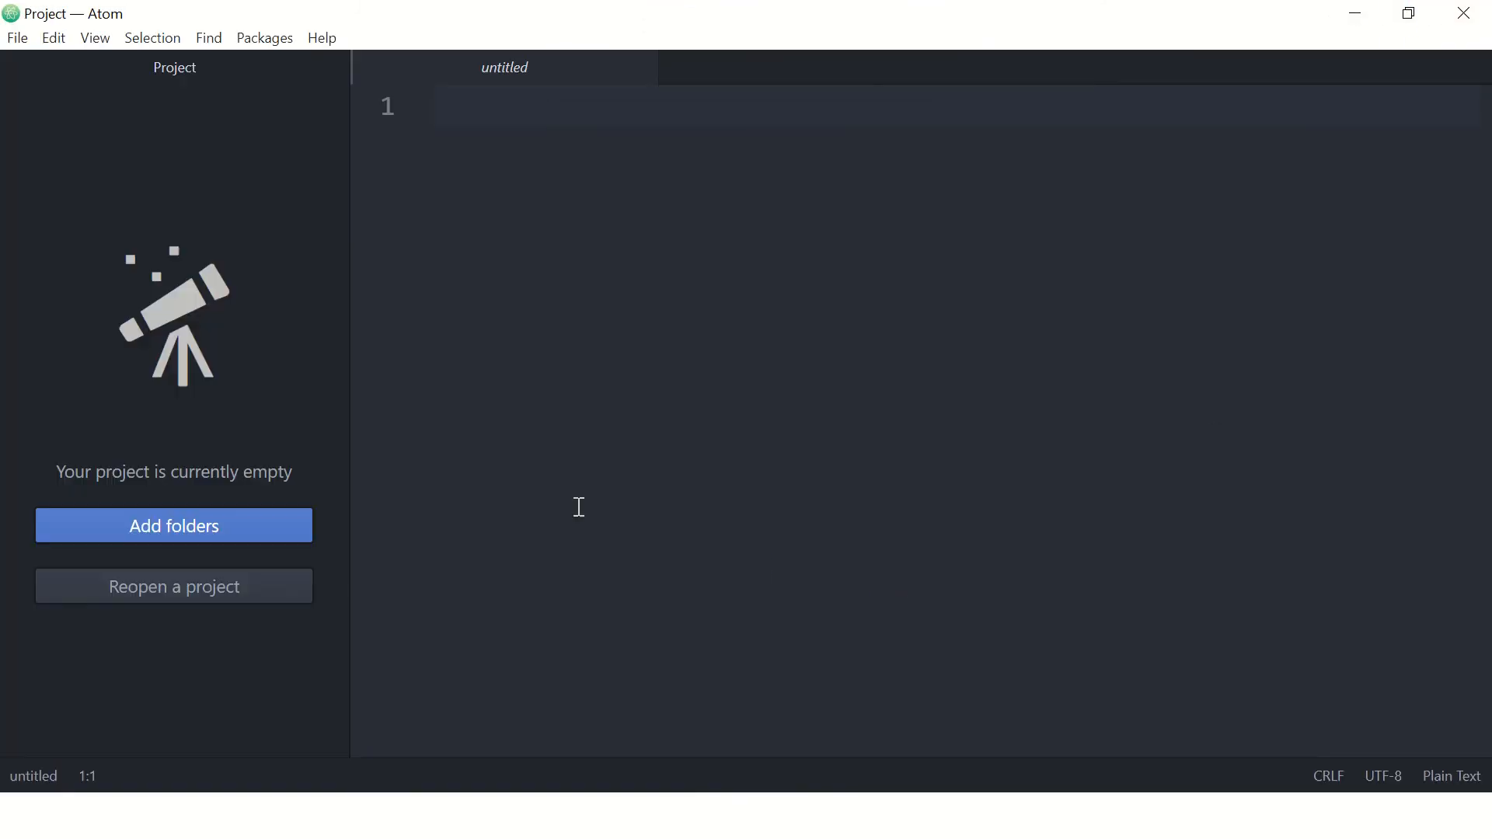
# Step: Reach the Install Packages page through File > Settings > Install
pyautogui.click(16, 37)
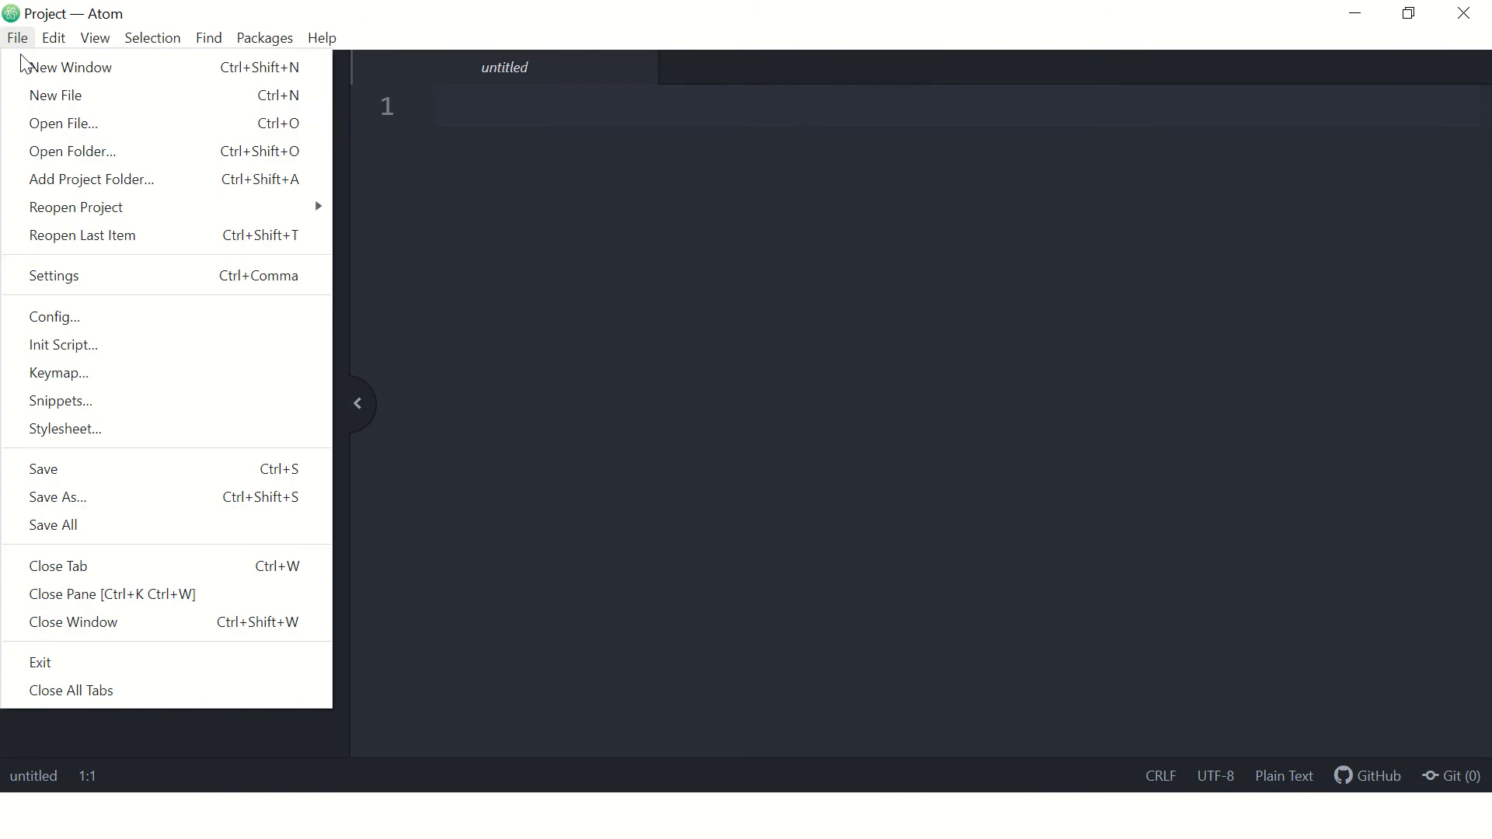
pyautogui.click(53, 276)
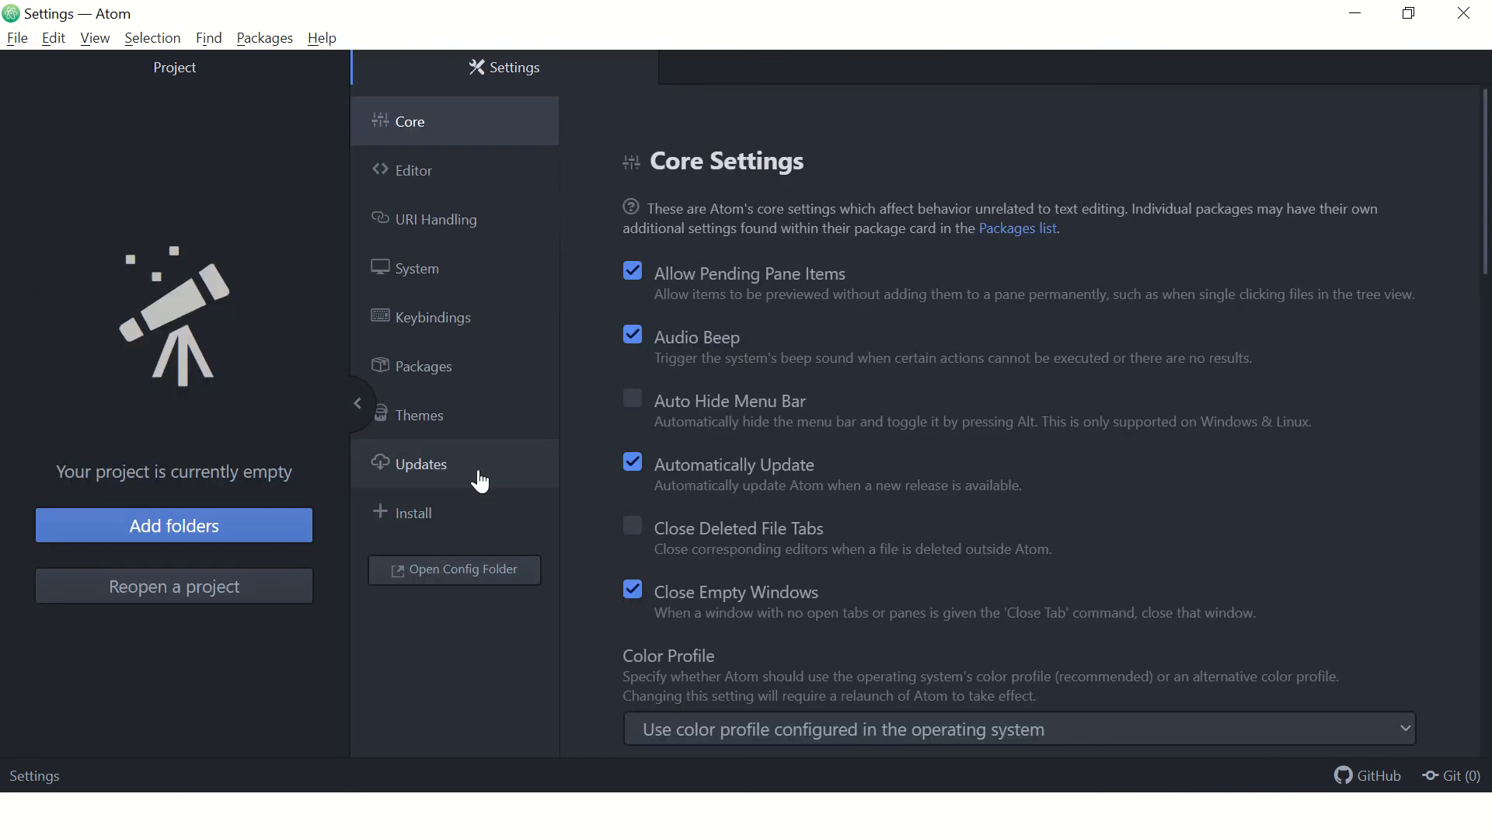
pyautogui.click(414, 513)
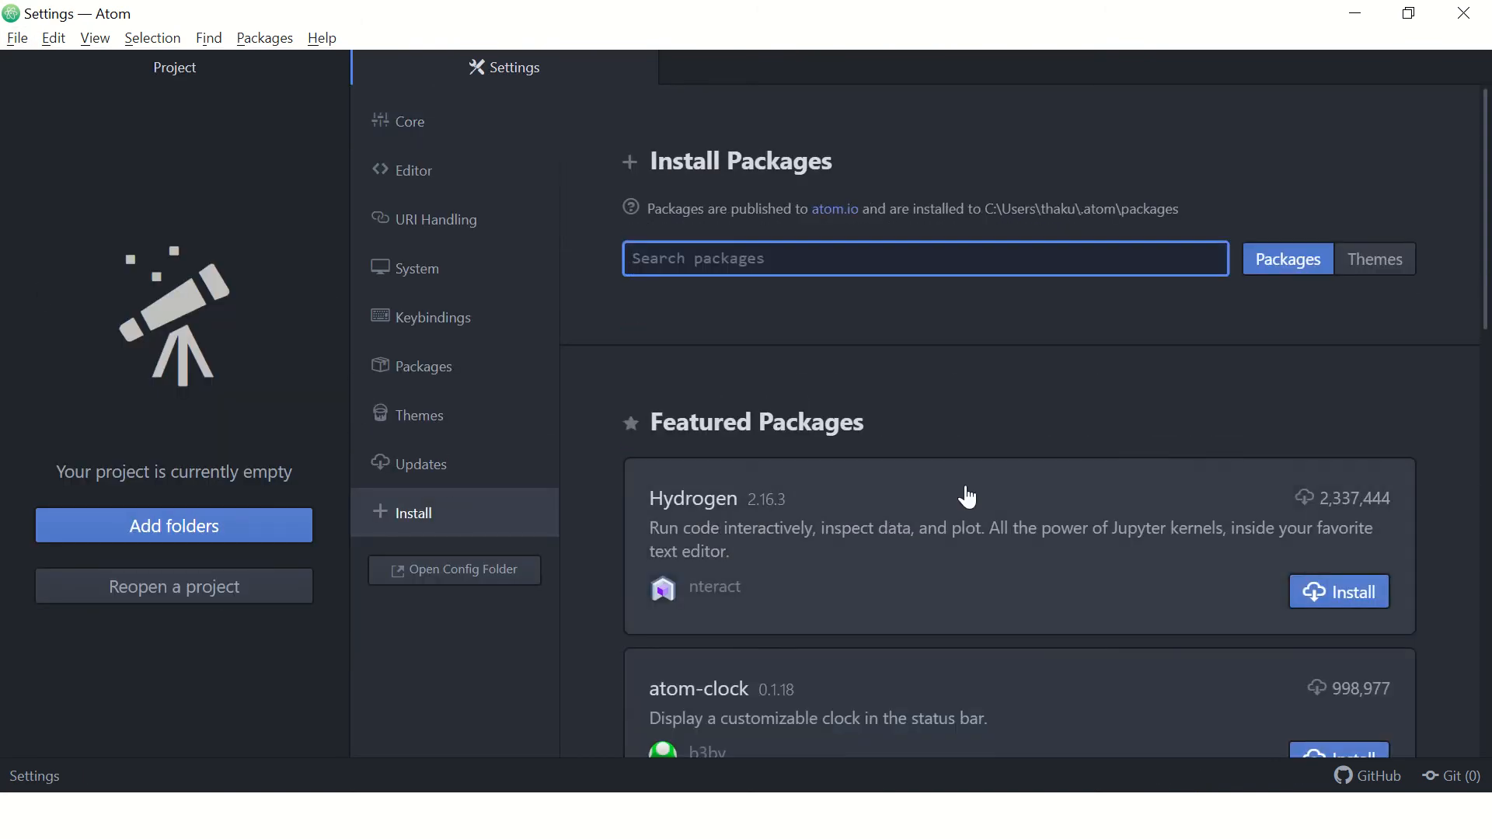
pyautogui.moveTo(668, 401)
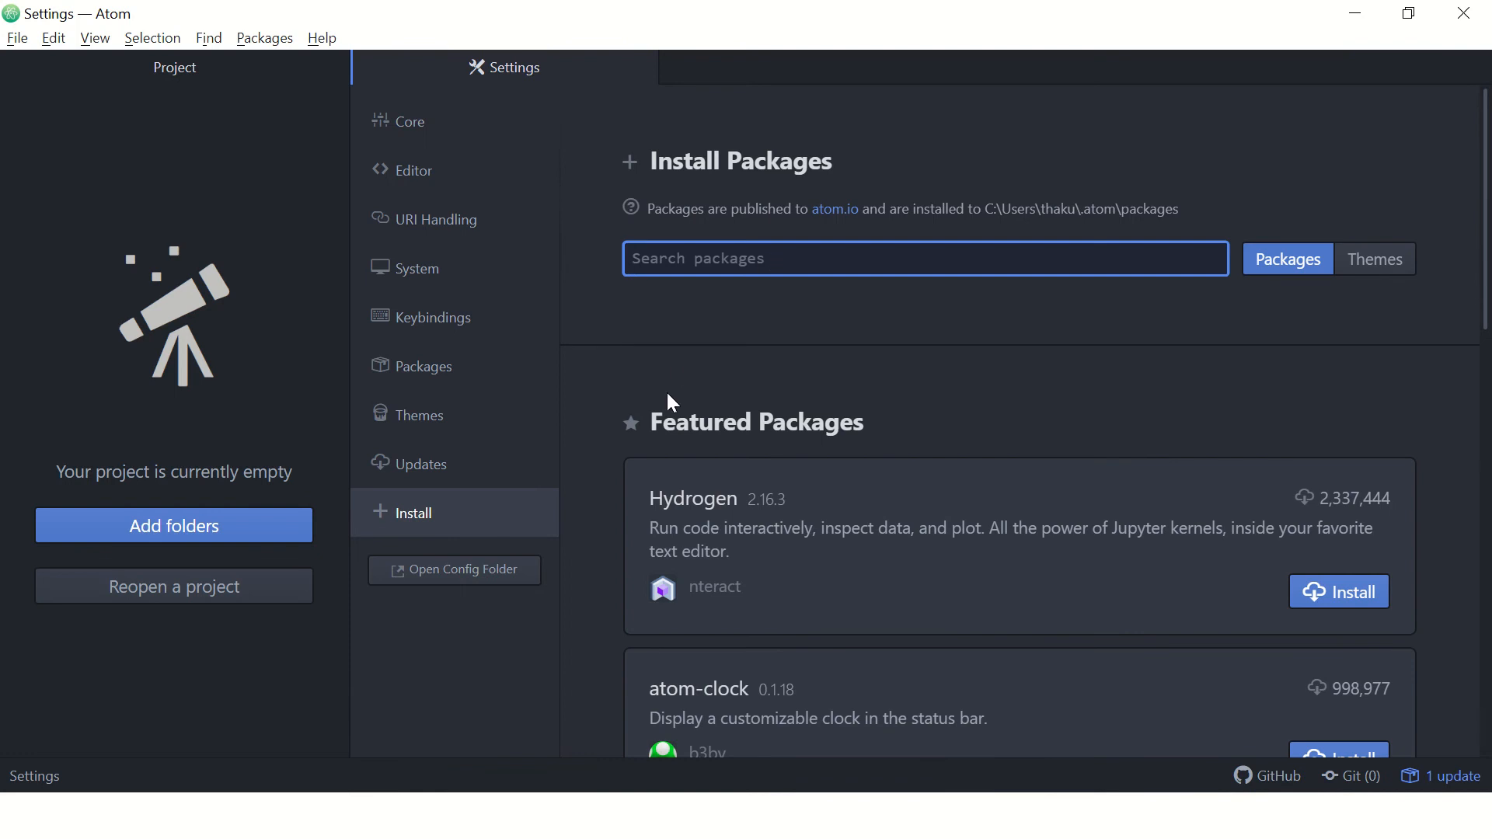
# Step: Search packages for 'python' and scroll down the results to atom-python-test
pyautogui.write('p')
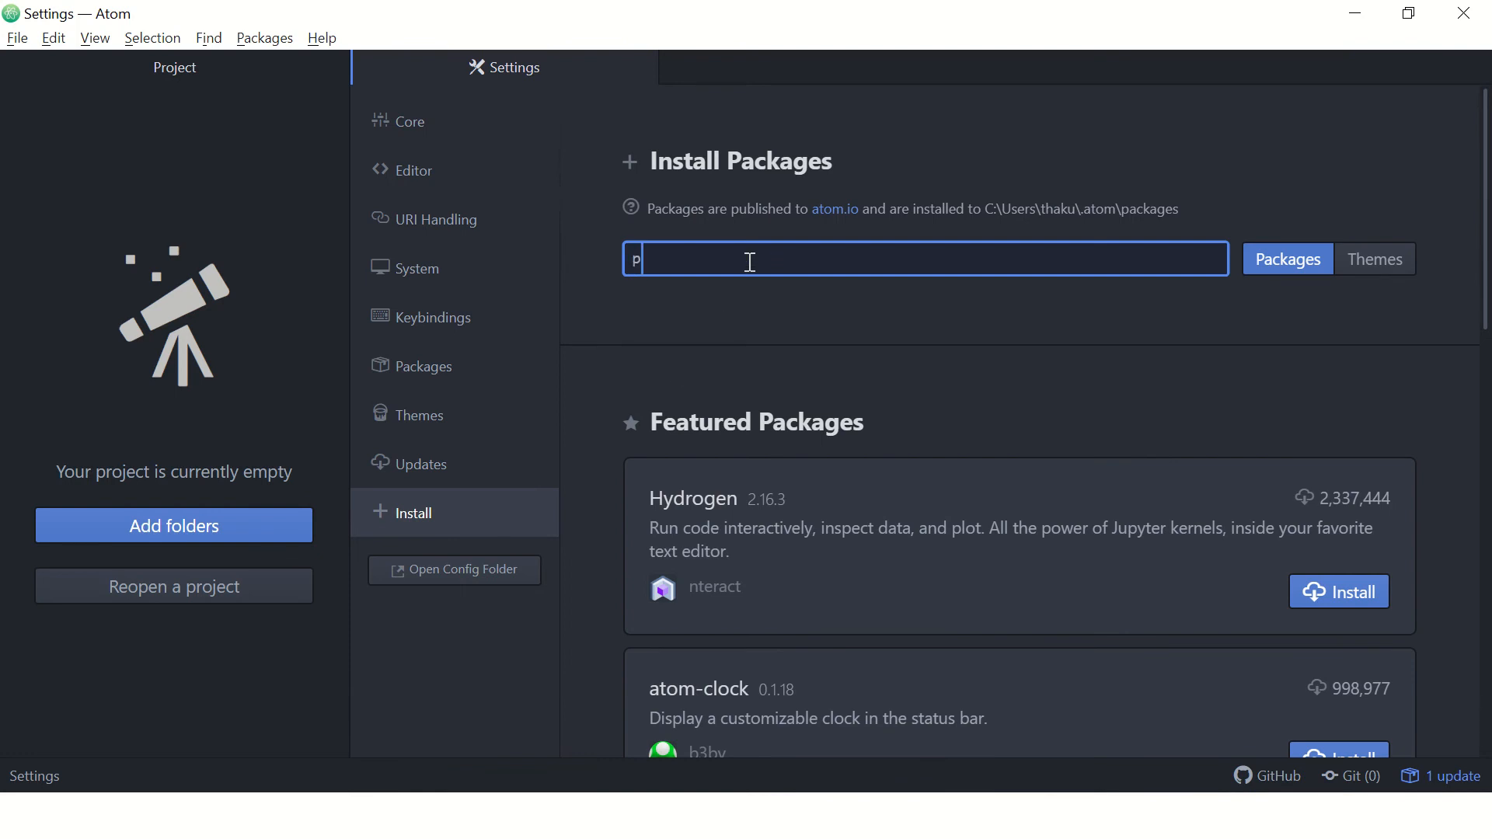
pyautogui.write('python')
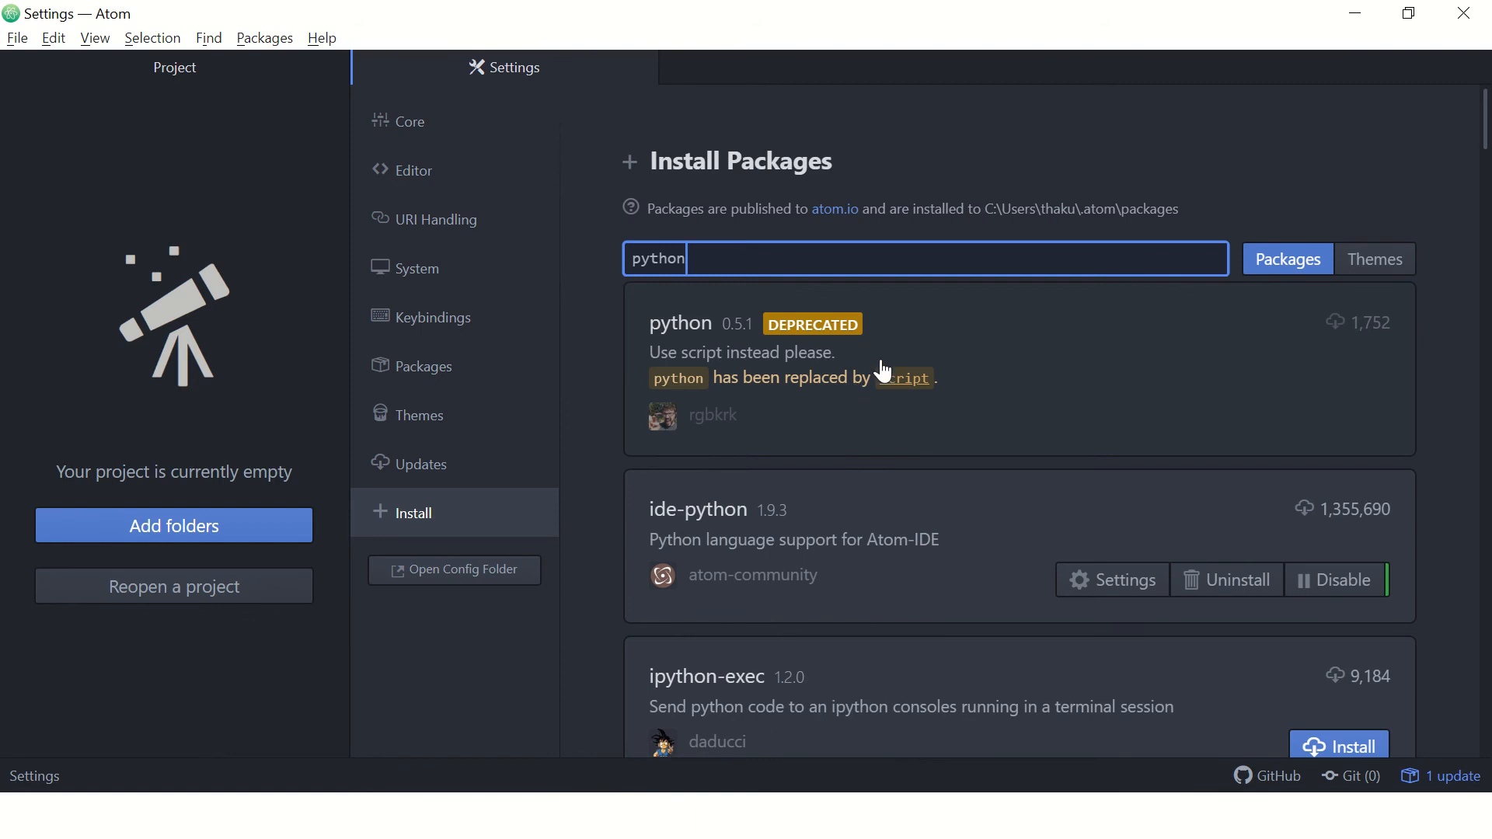
pyautogui.scroll(-3)
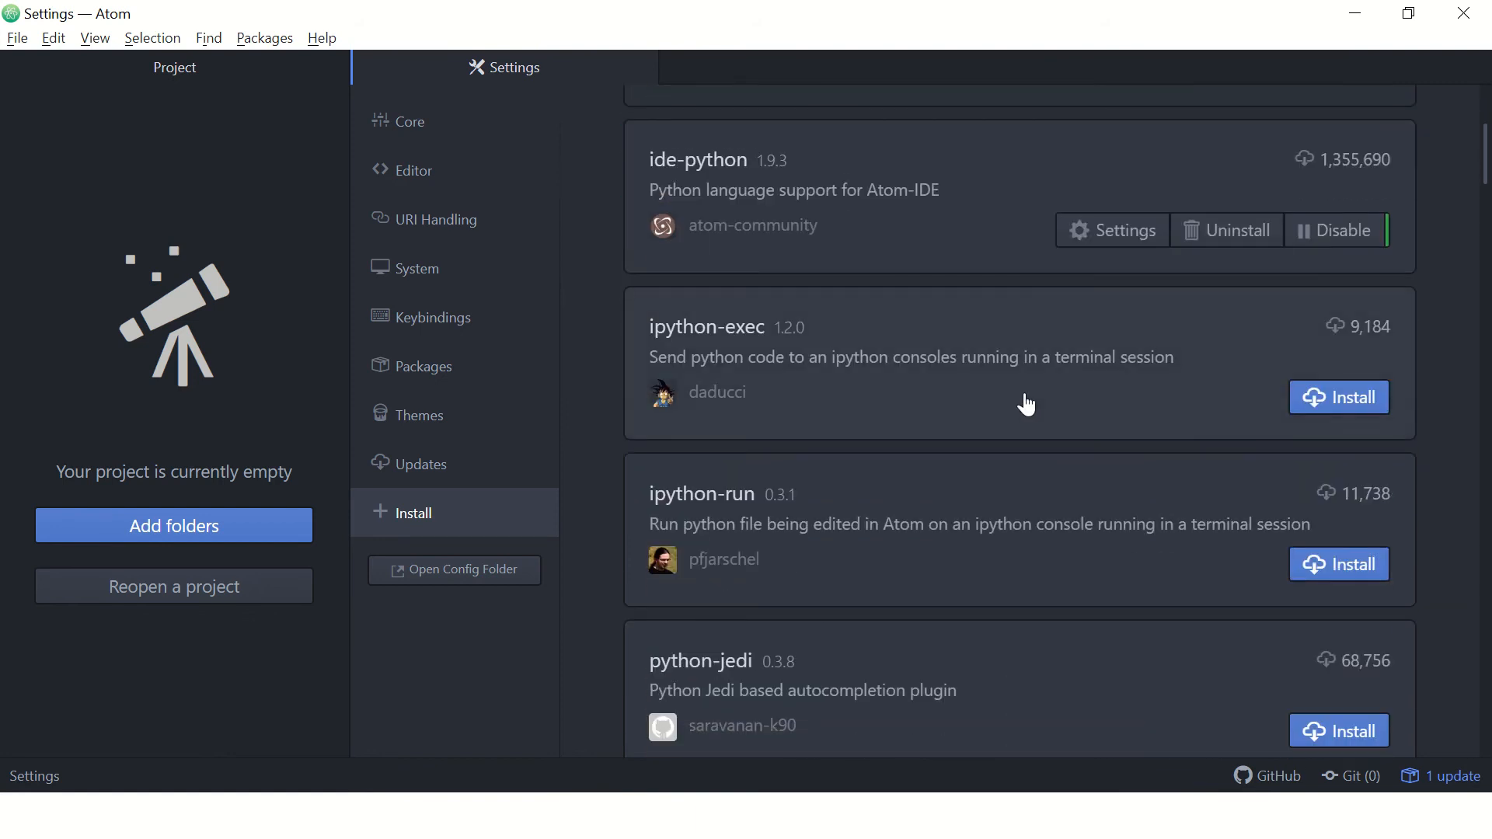
pyautogui.scroll(-3)
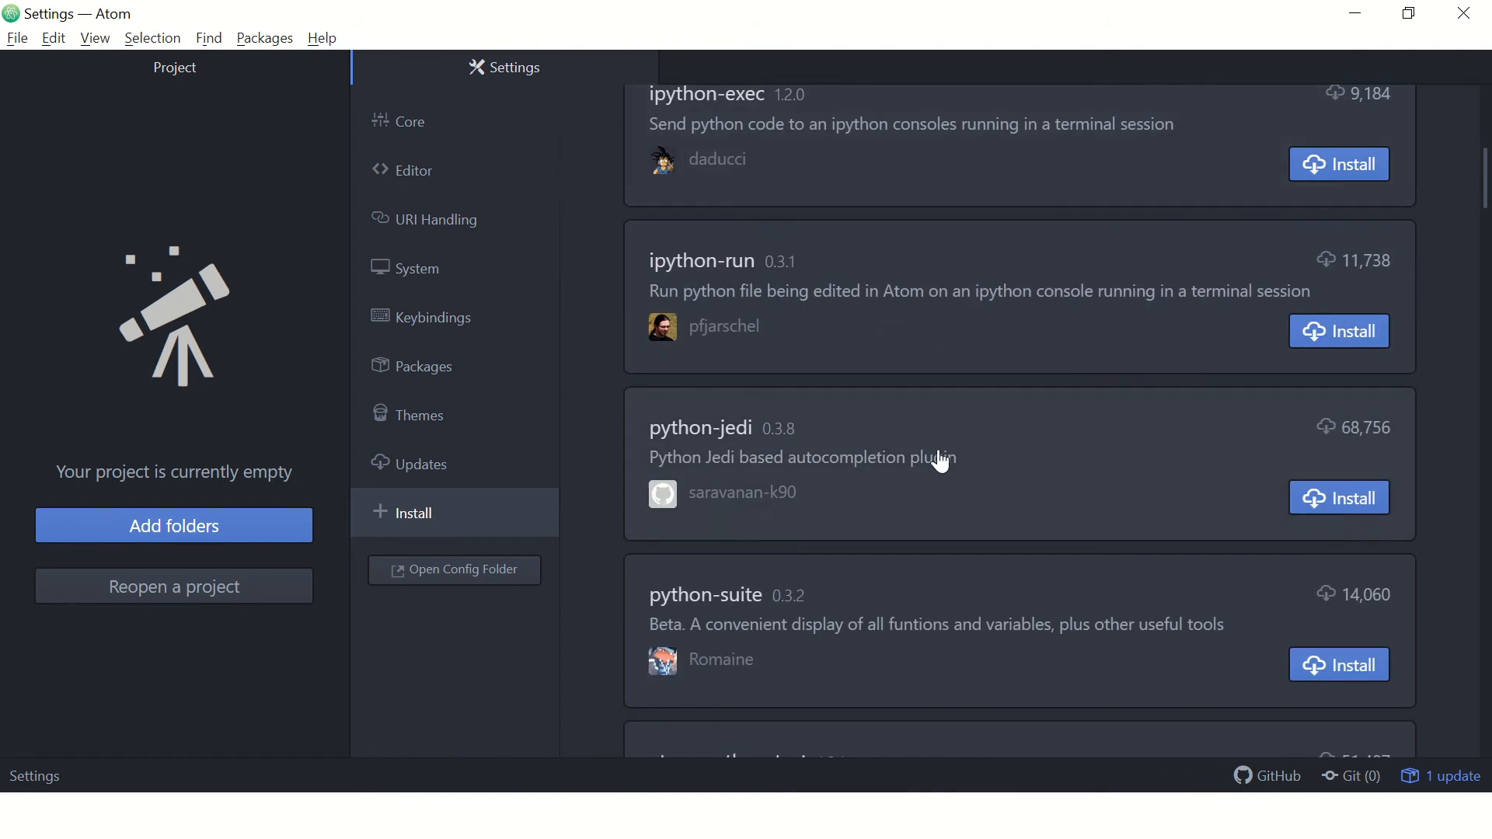
pyautogui.scroll(-3)
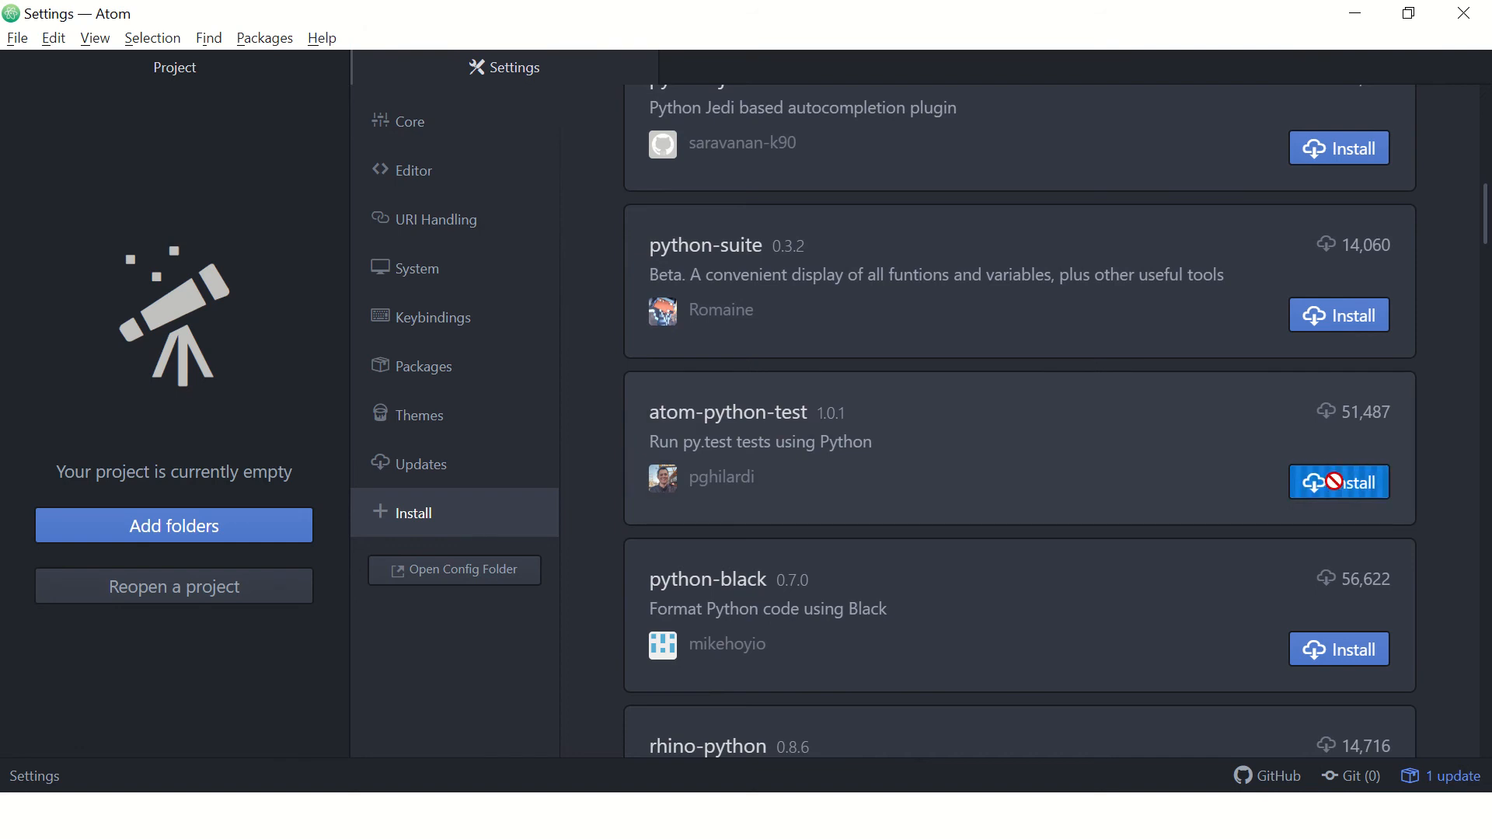
pyautogui.moveTo(1468, 418)
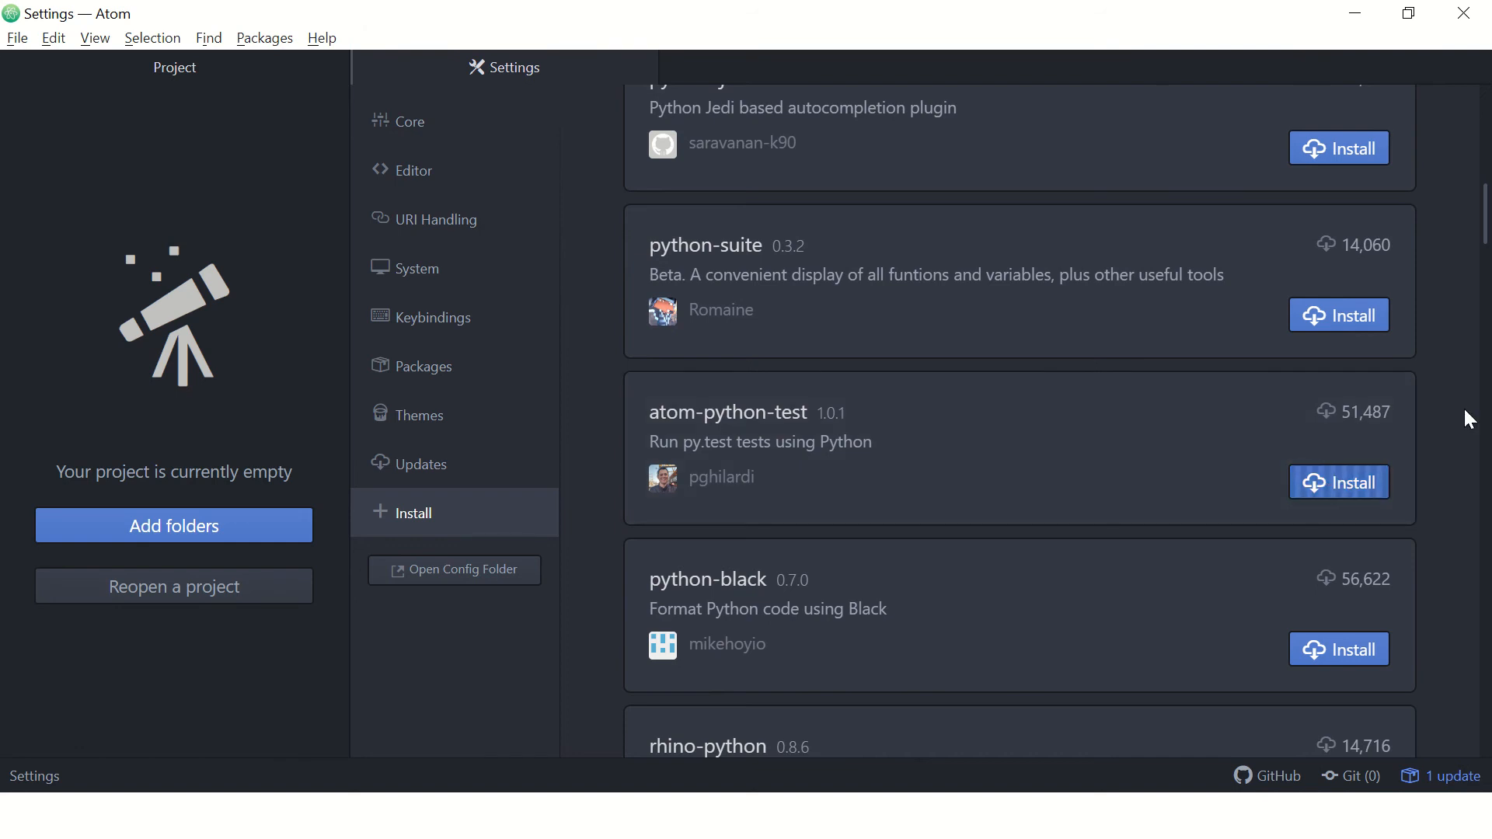
pyautogui.moveTo(1222, 491)
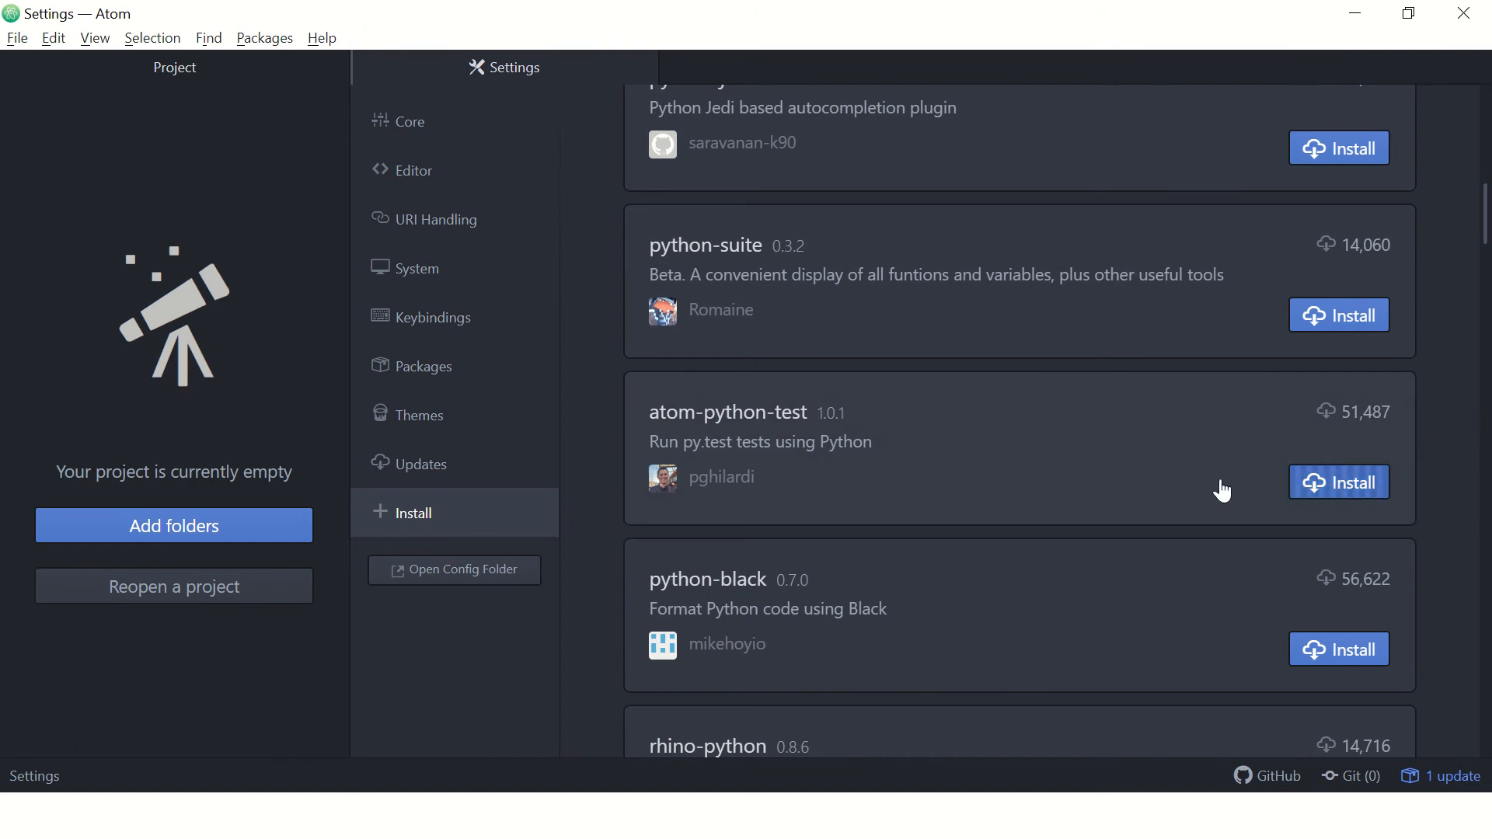
pyautogui.moveTo(1279, 555)
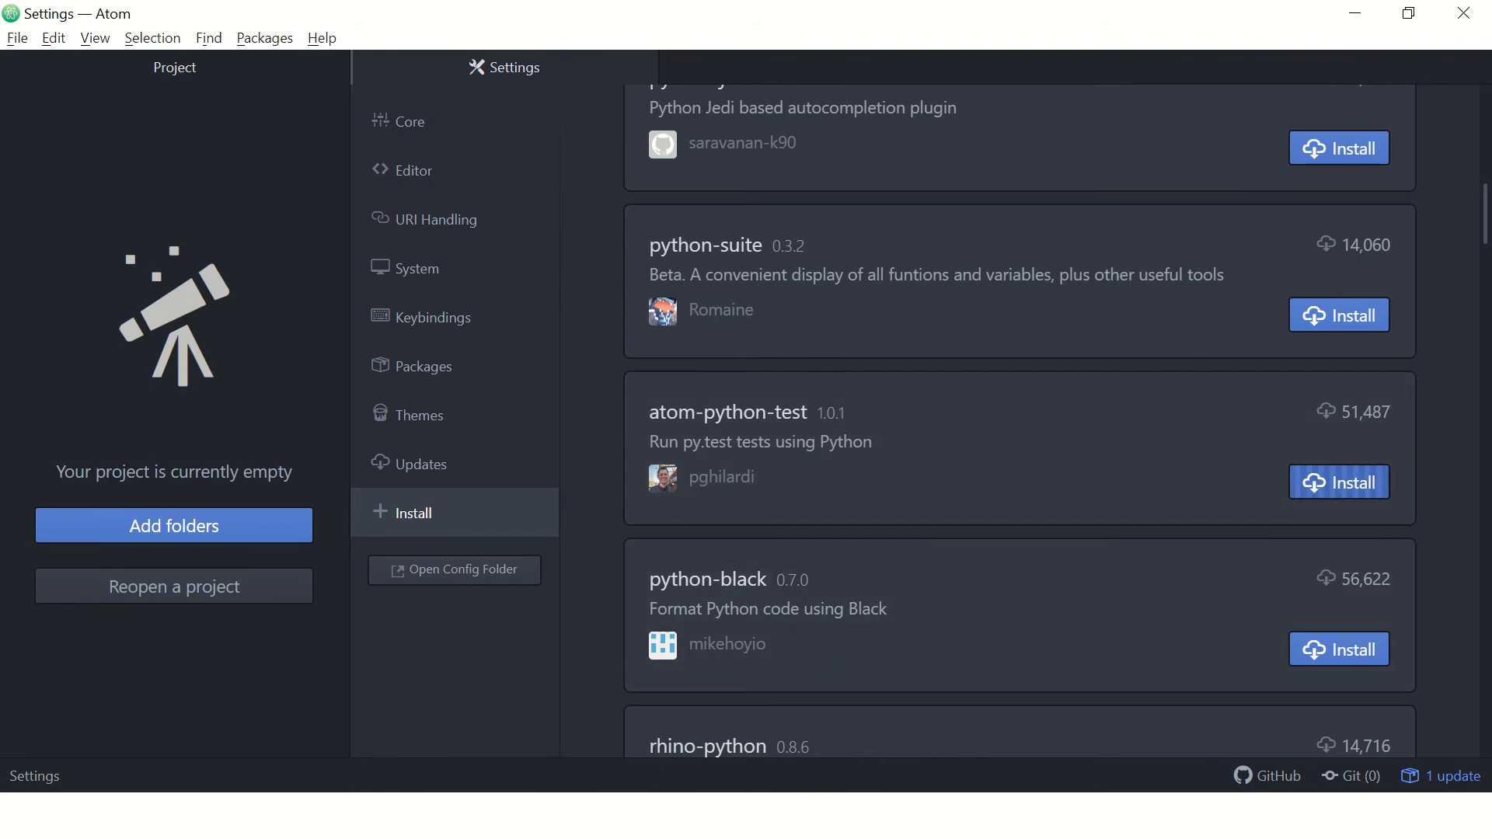
# Step: Show the .atom\packages folder in File Explorer, refresh it and select atom-python-test
pyautogui.click(27, 816)
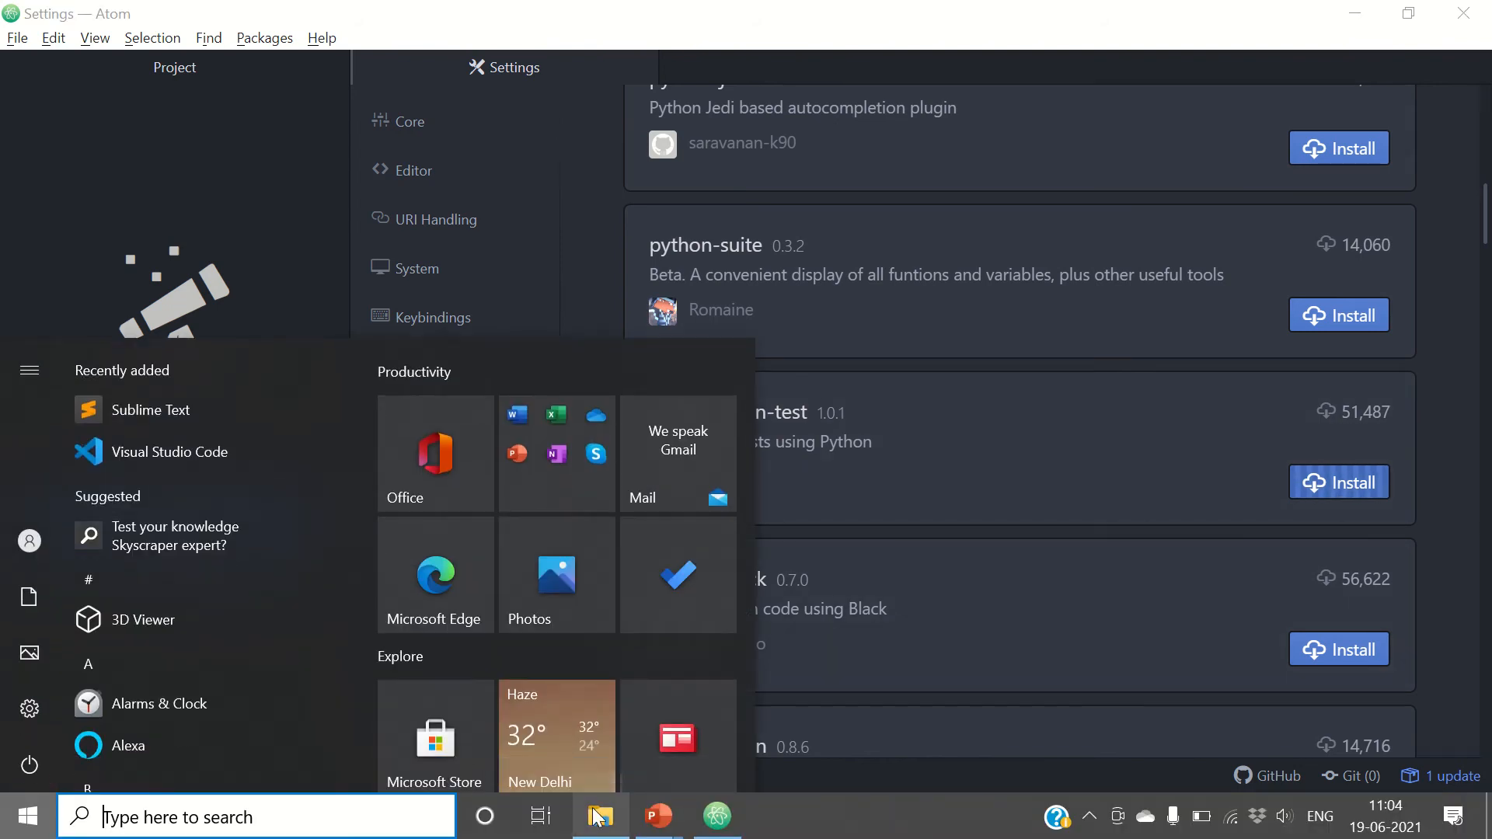
pyautogui.click(600, 815)
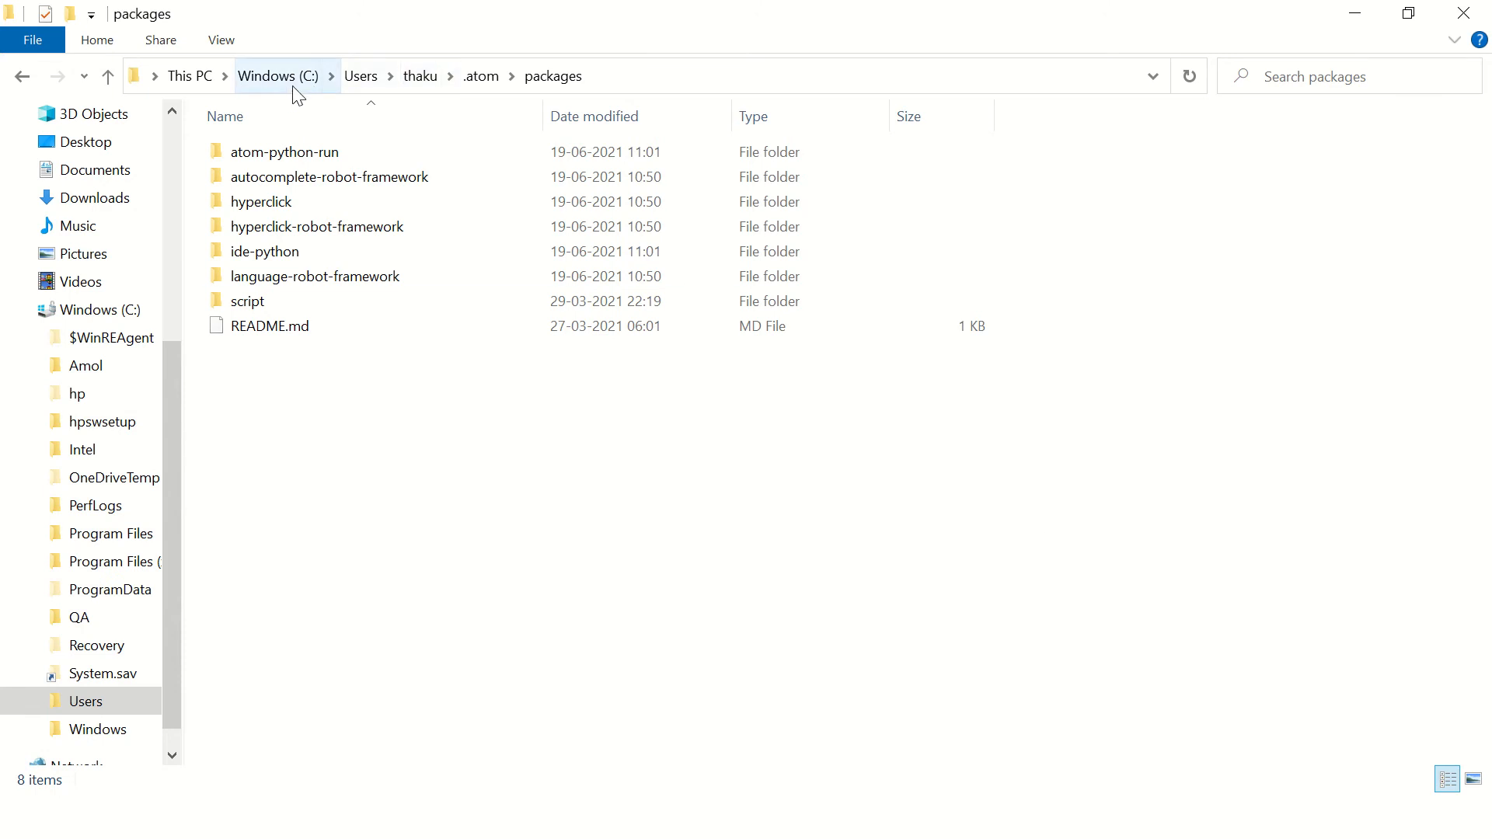
pyautogui.moveTo(448, 83)
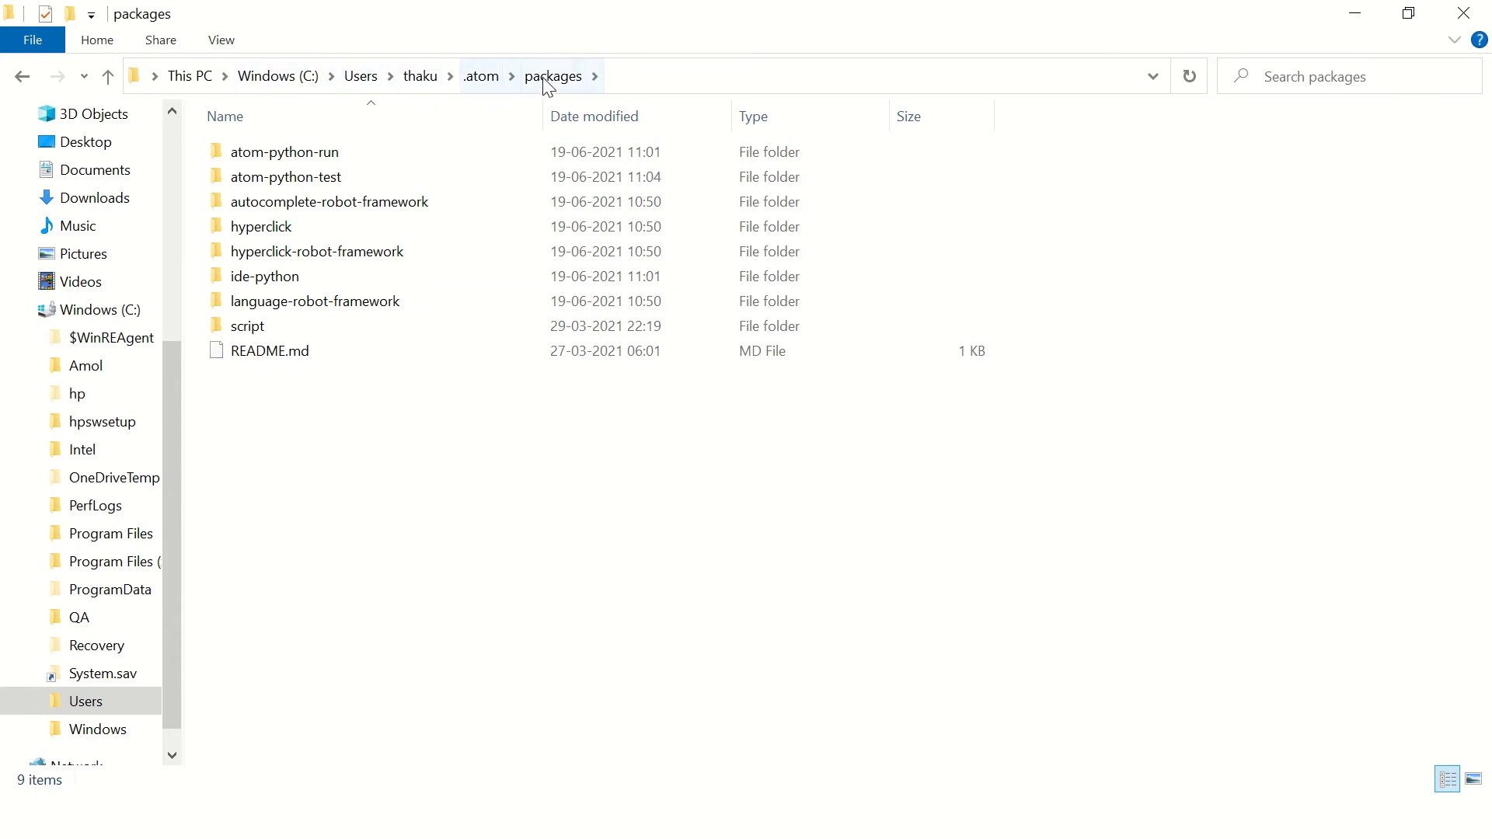
pyautogui.click(286, 178)
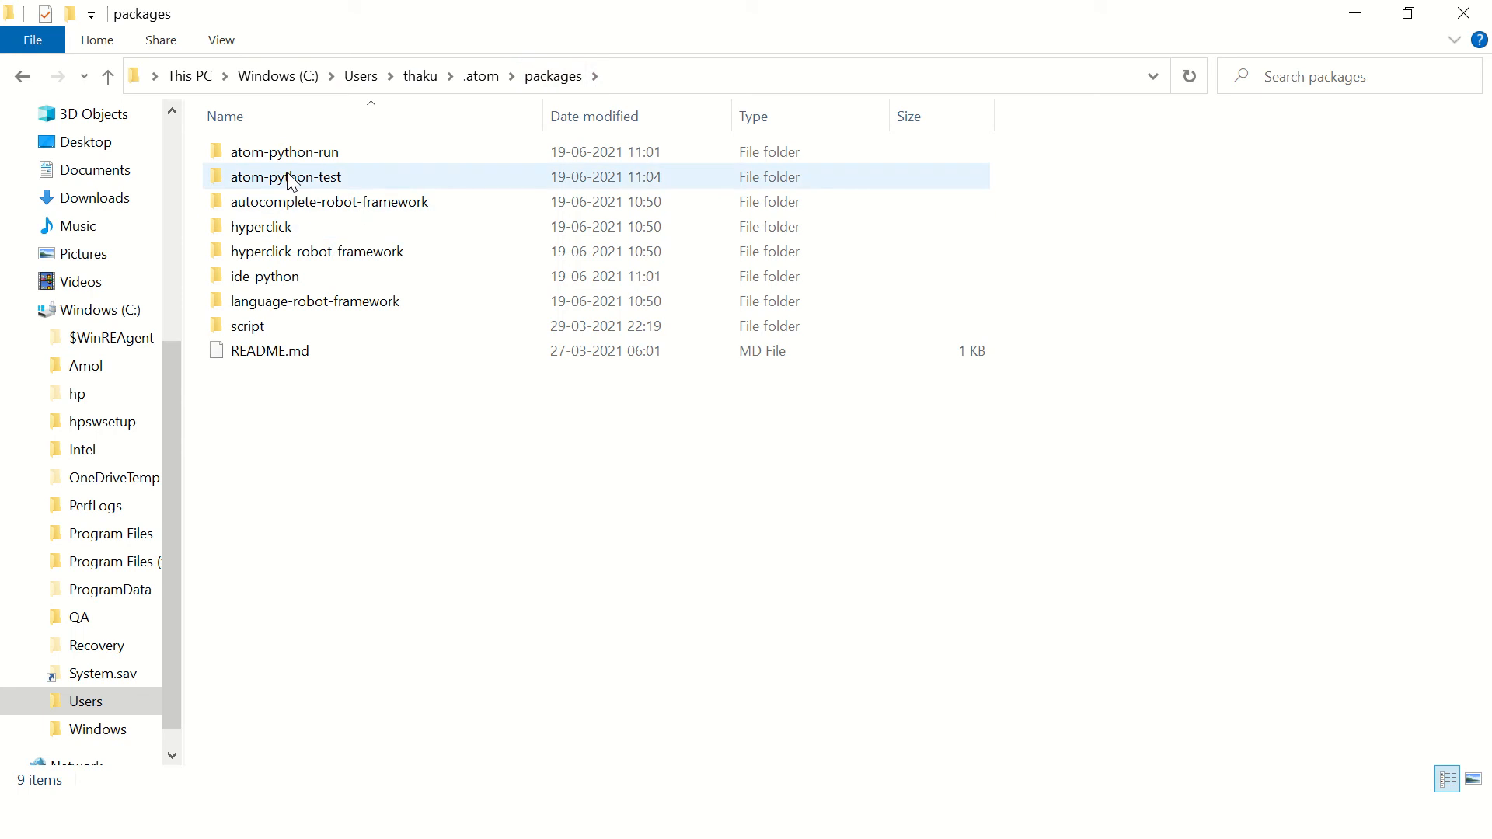
pyautogui.click(283, 151)
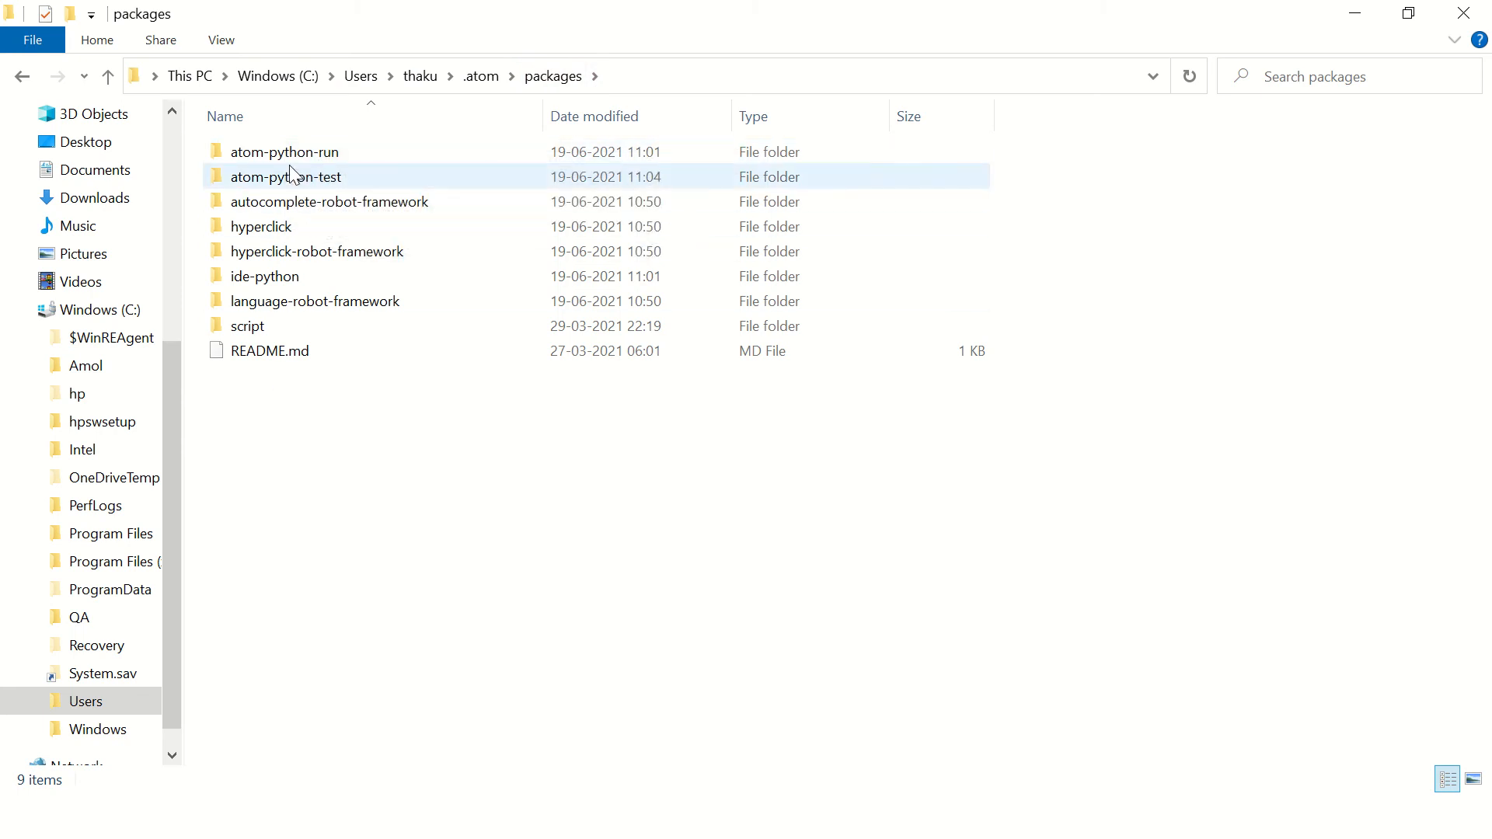
pyautogui.moveTo(358, 202)
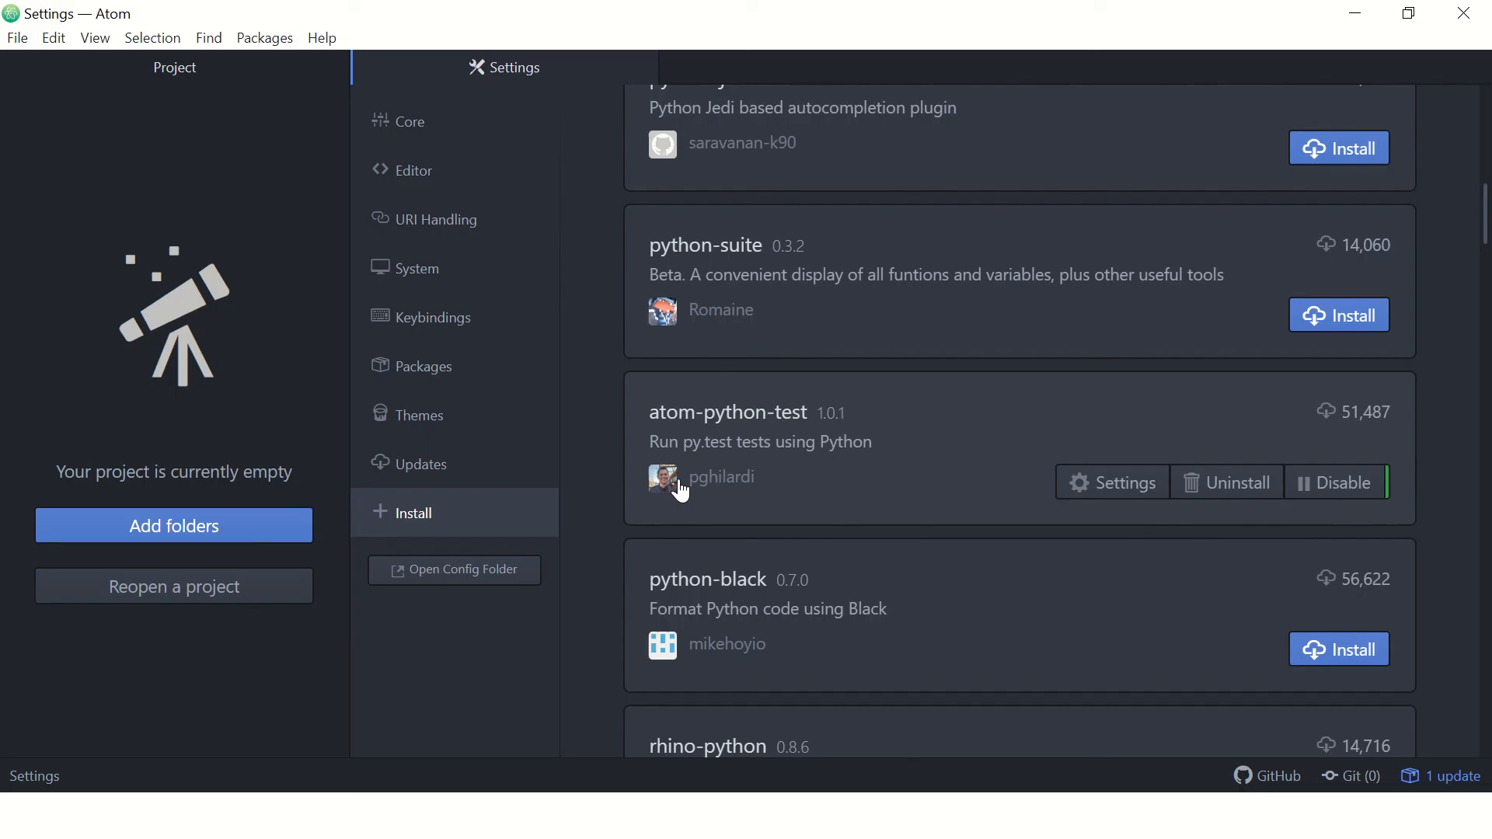
pyautogui.moveTo(1111, 499)
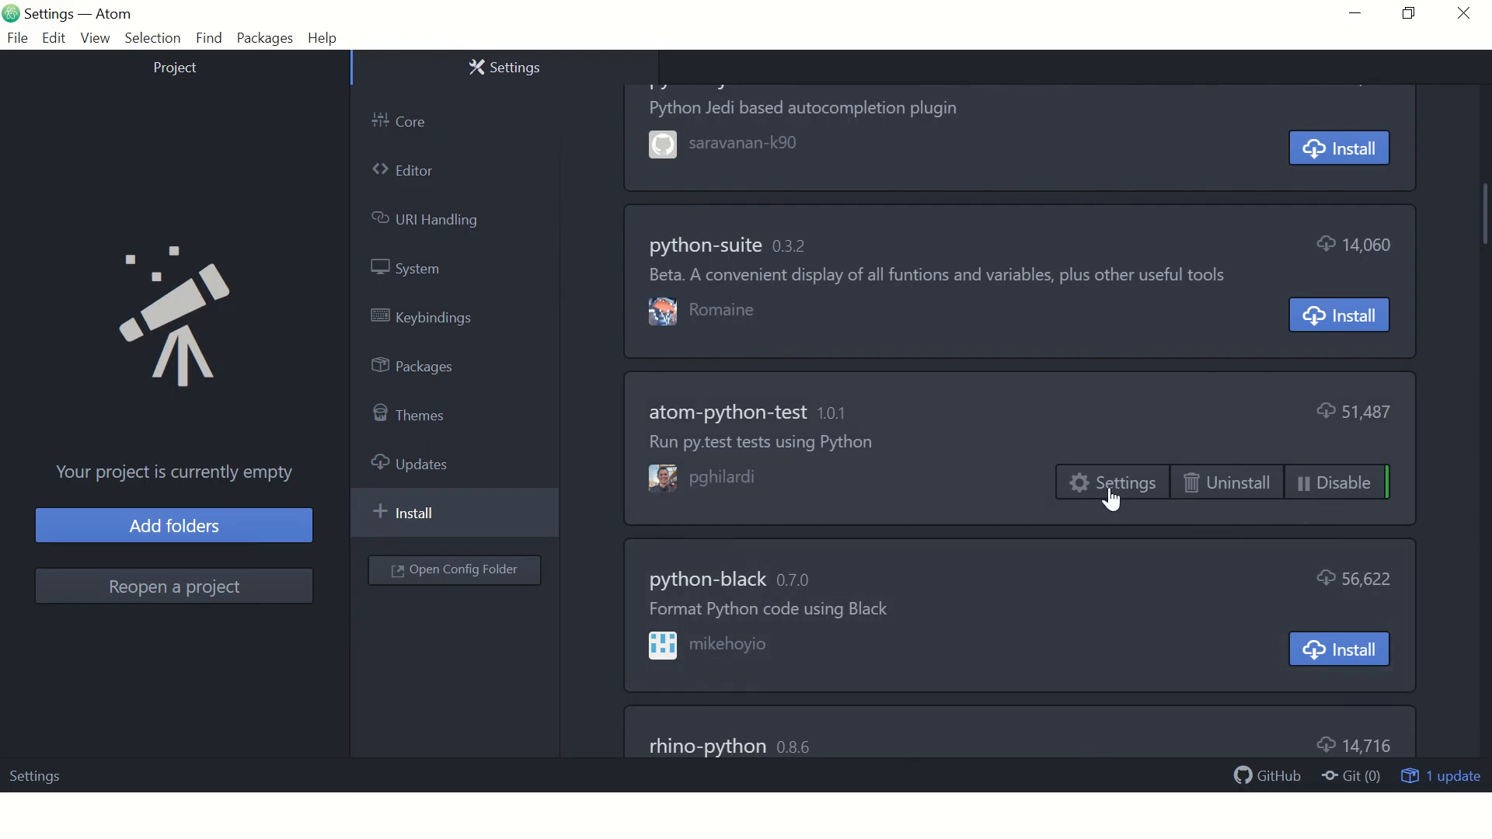
pyautogui.moveTo(1039, 435)
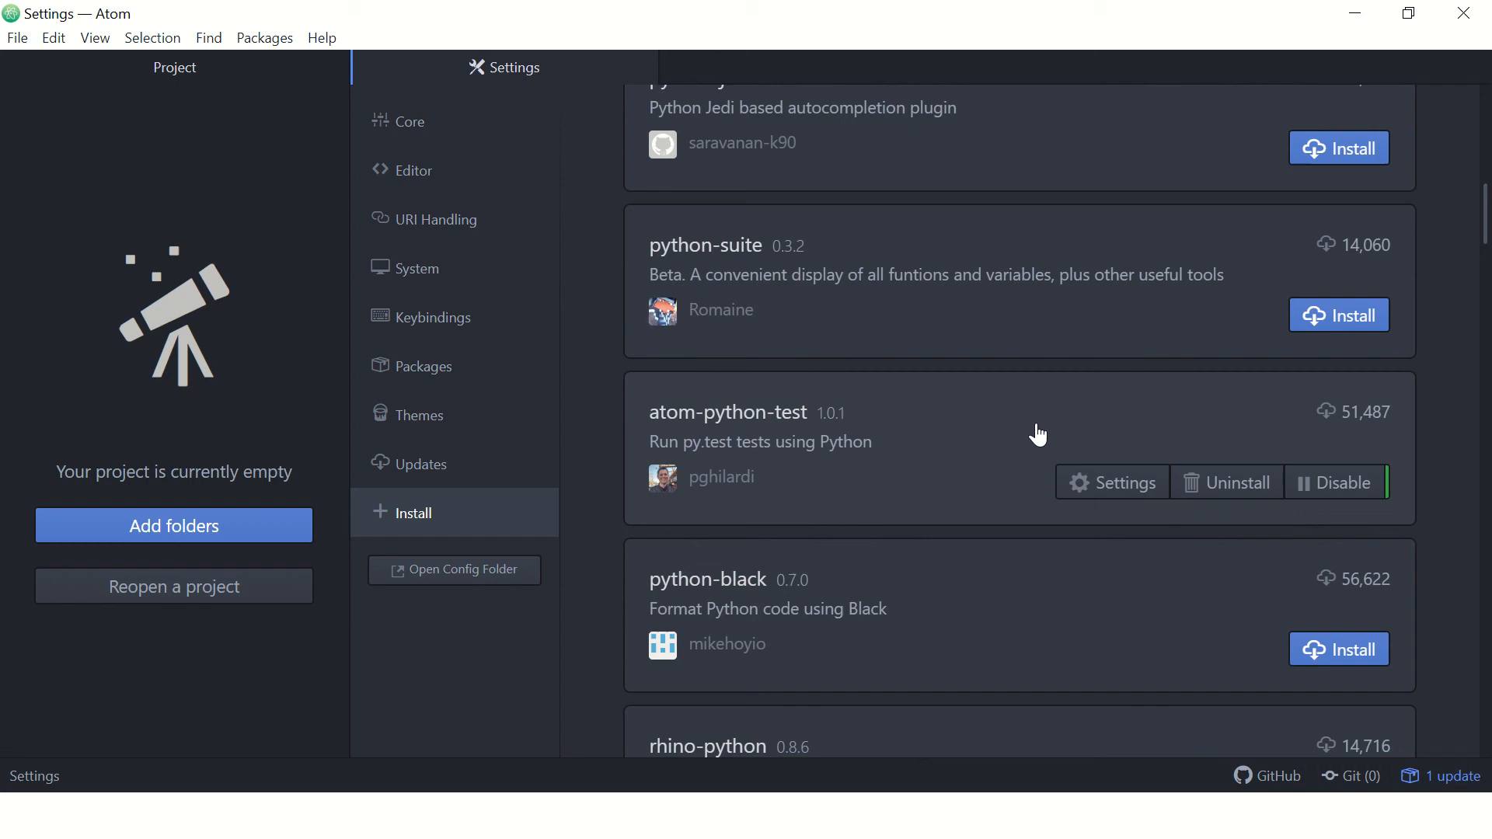
pyautogui.moveTo(1062, 438)
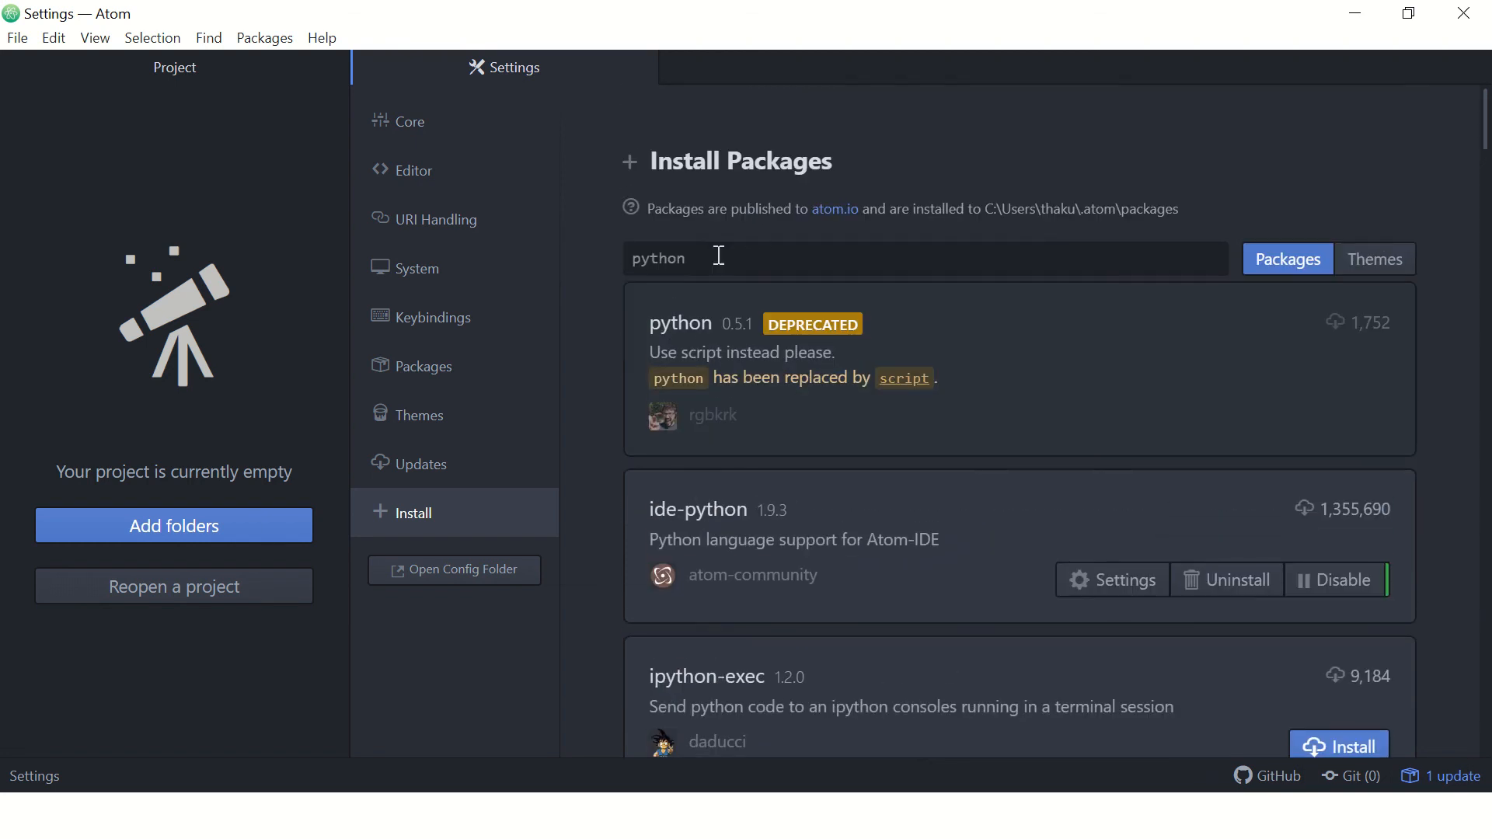
# Step: Search packages for 'robot' and scroll through the Robot Framework results
pyautogui.click(667, 257)
pyautogui.write('rb')
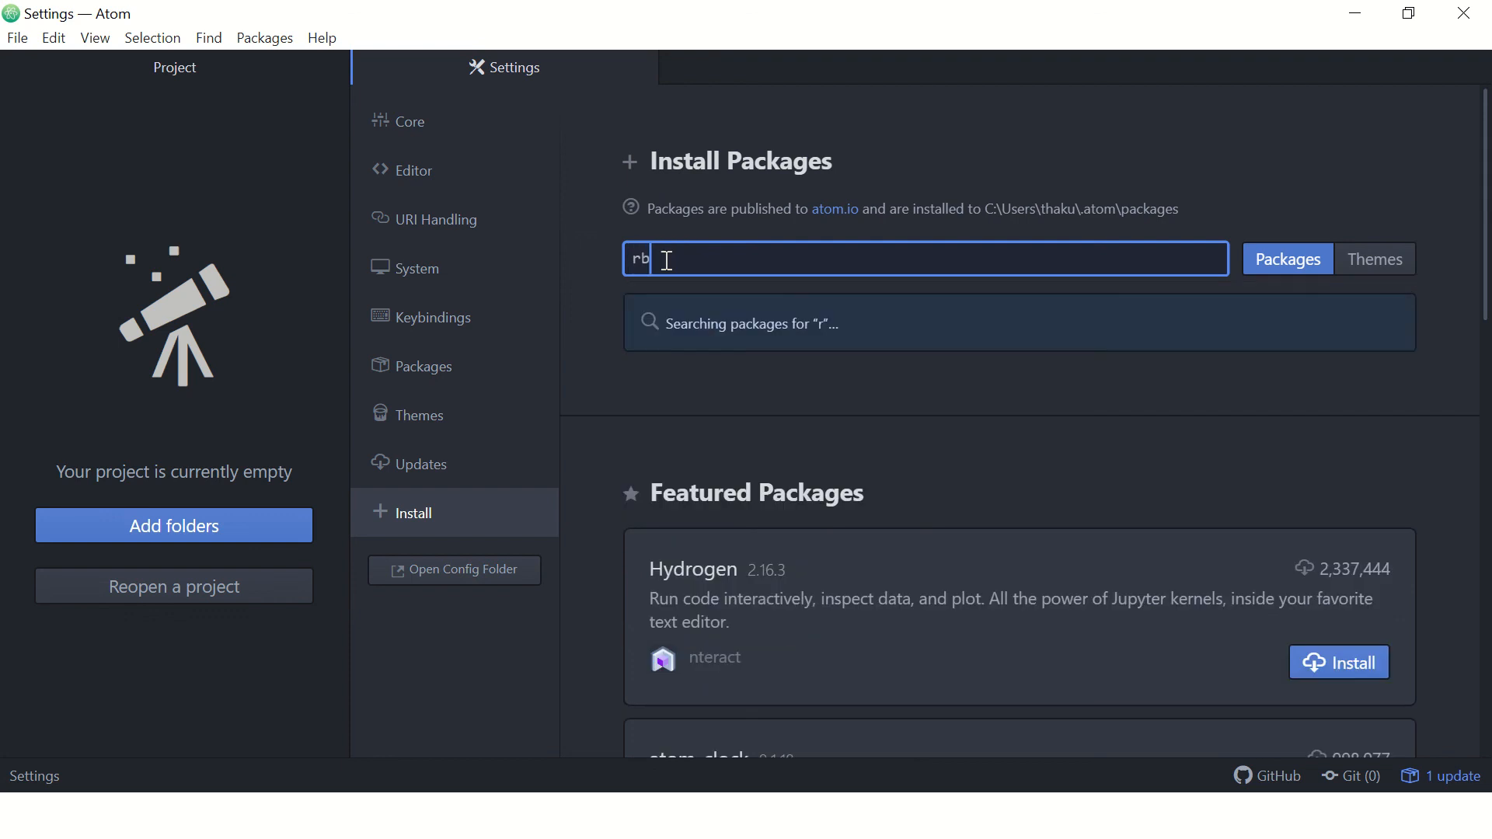
pyautogui.write('ot')
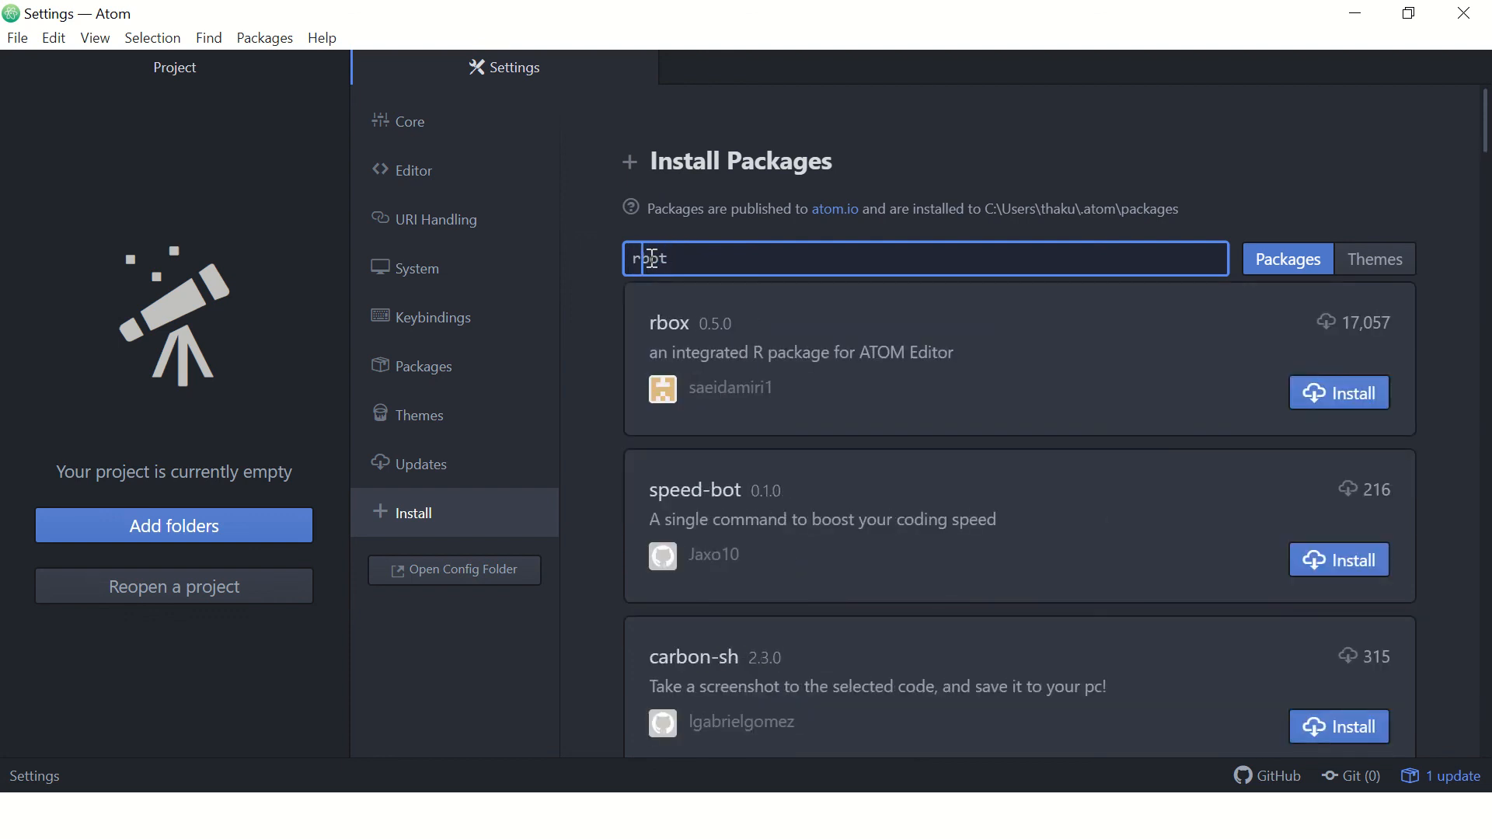
pyautogui.write('bo')
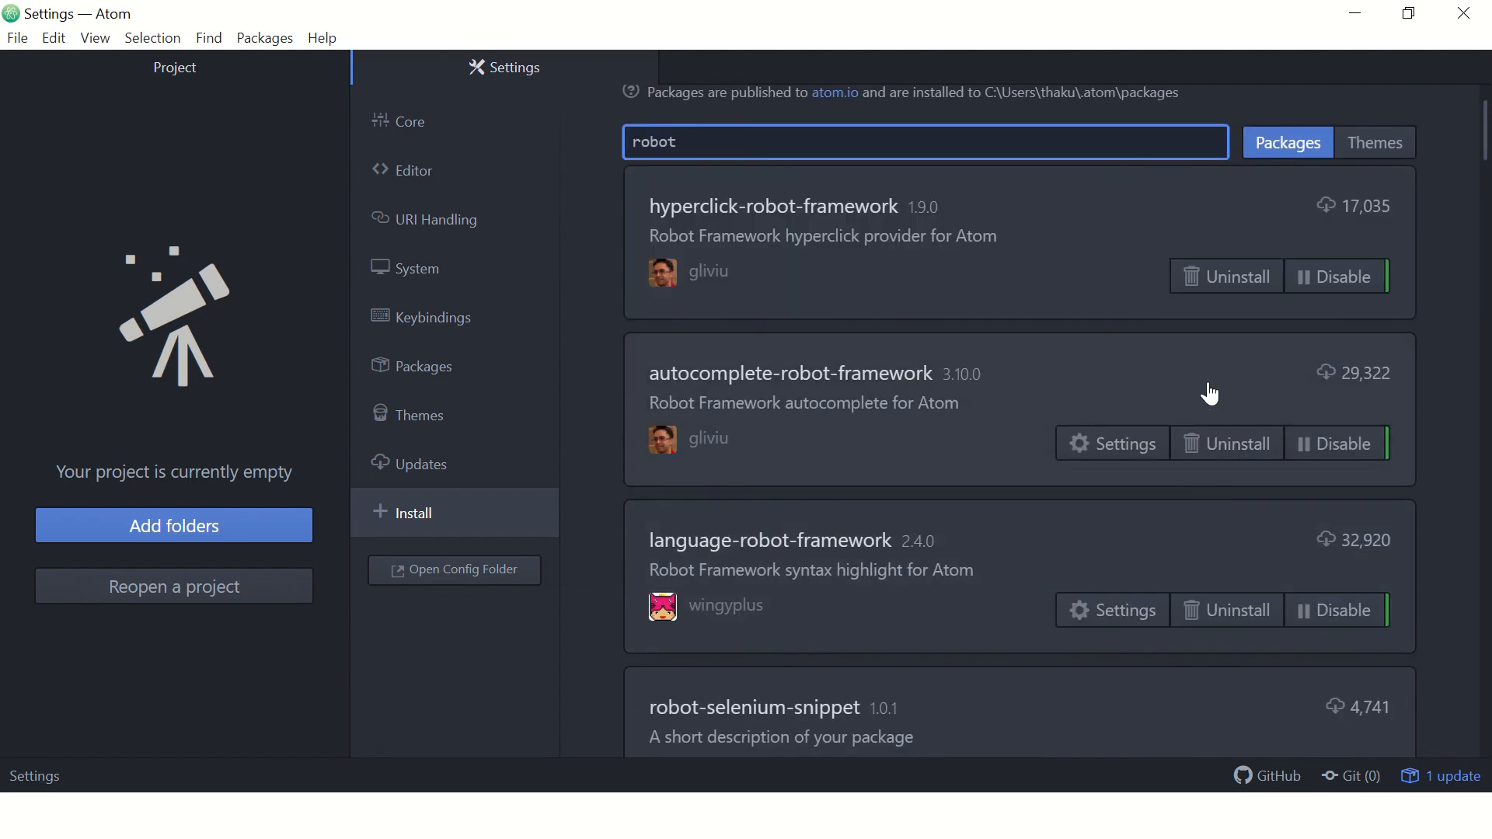
pyautogui.scroll(-3)
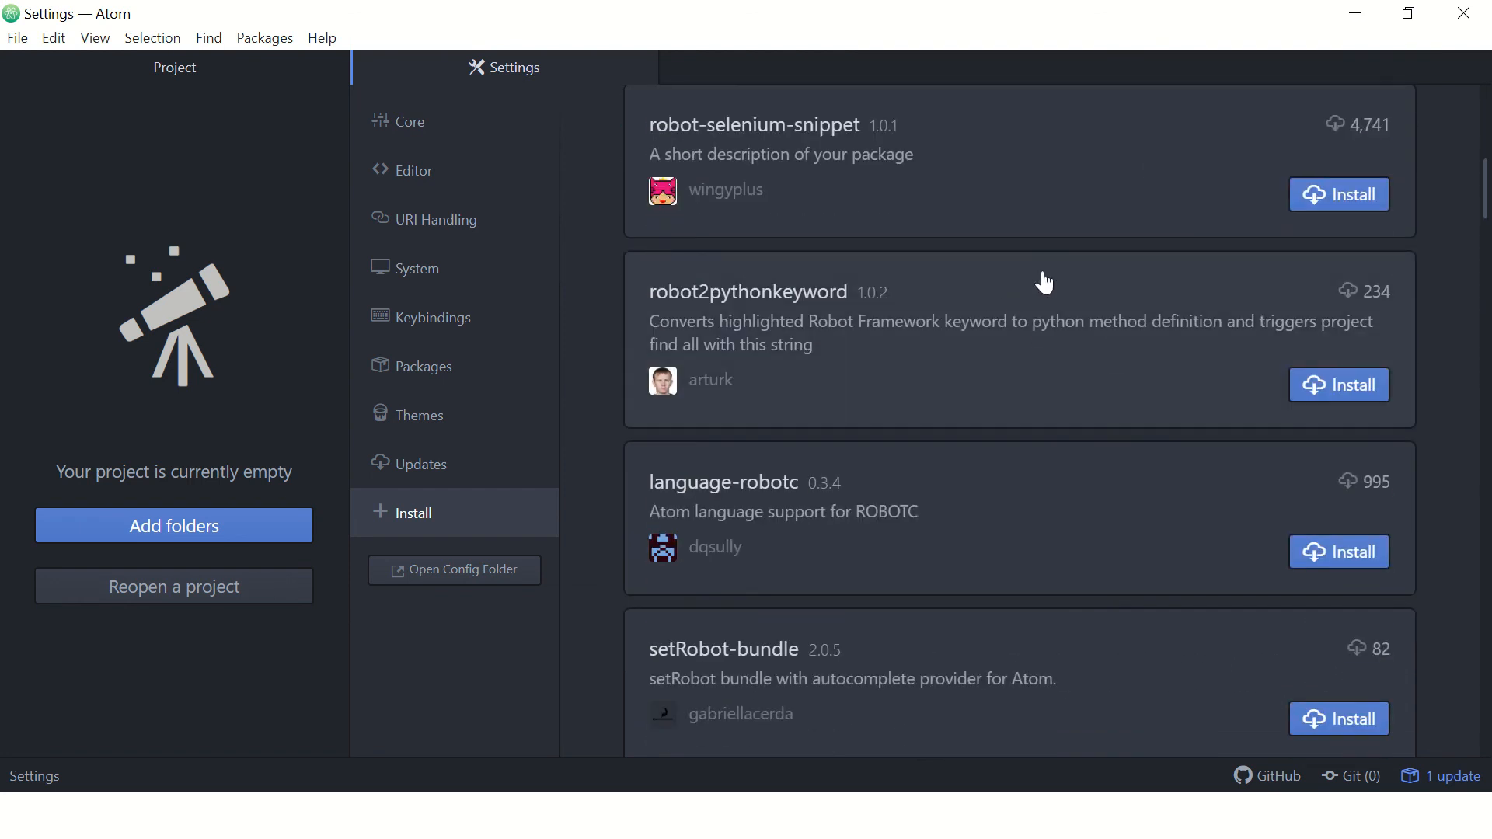
pyautogui.moveTo(676, 241)
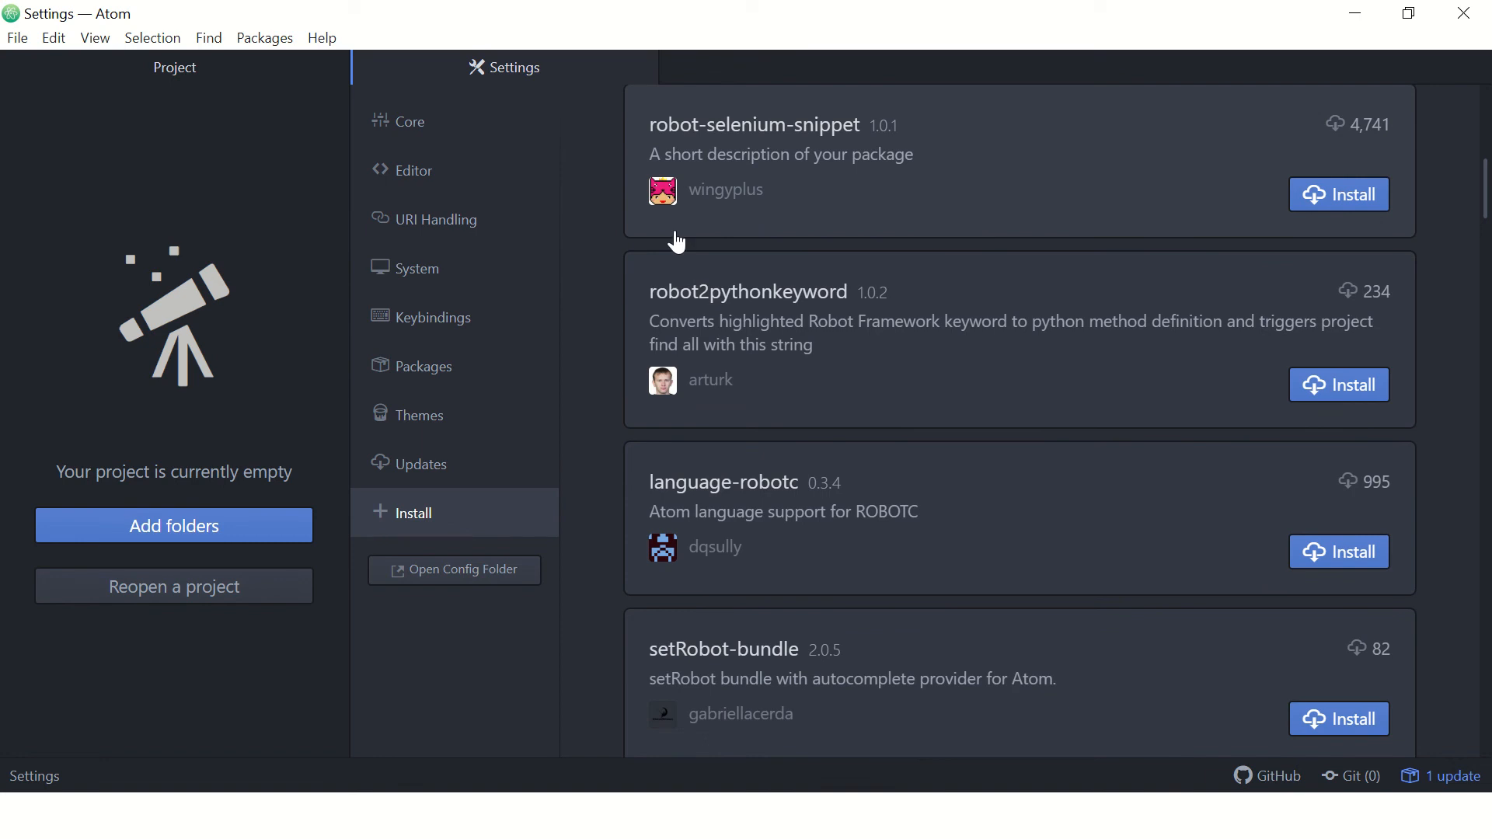
pyautogui.moveTo(1005, 478)
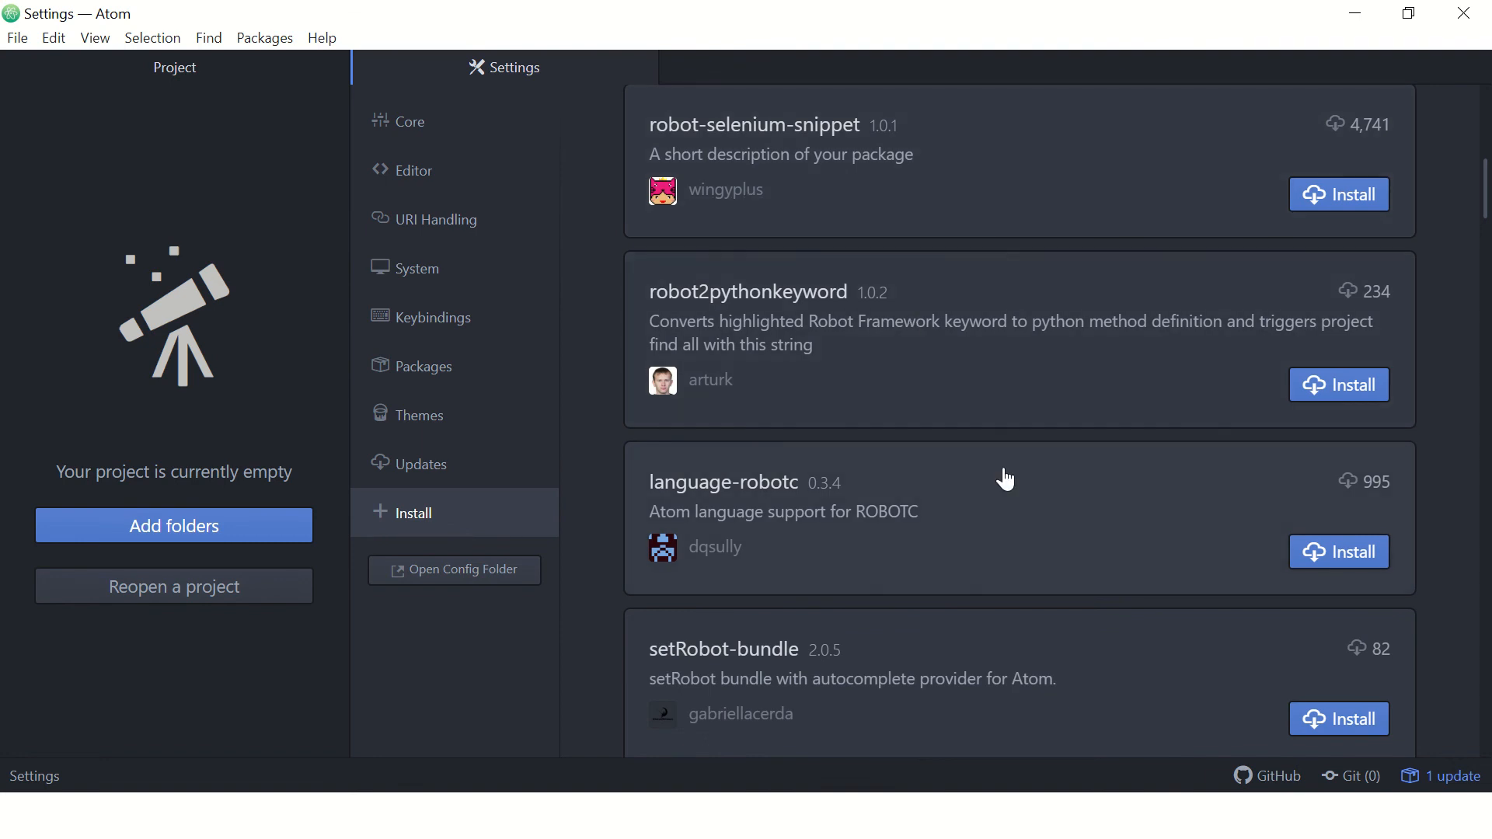